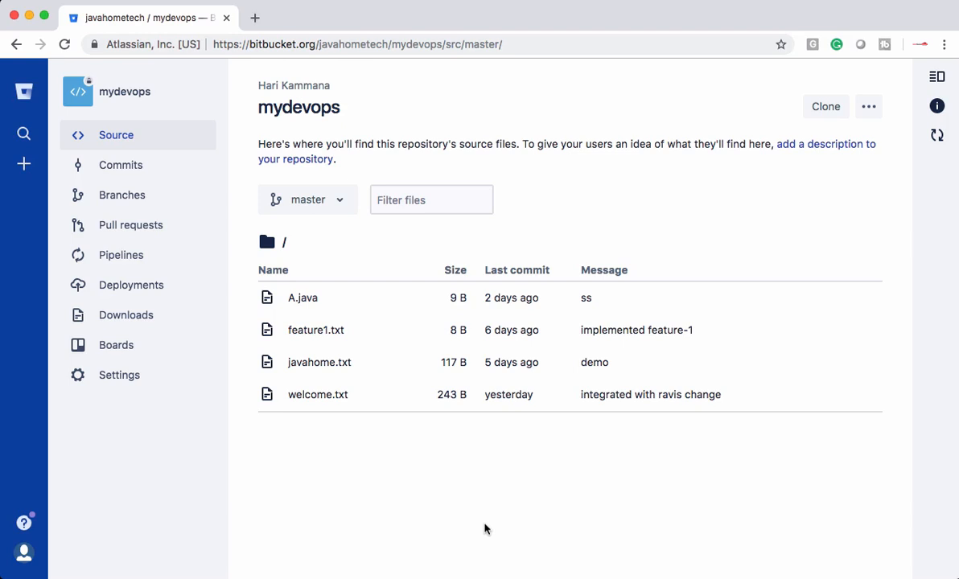
pyautogui.moveTo(826, 106)
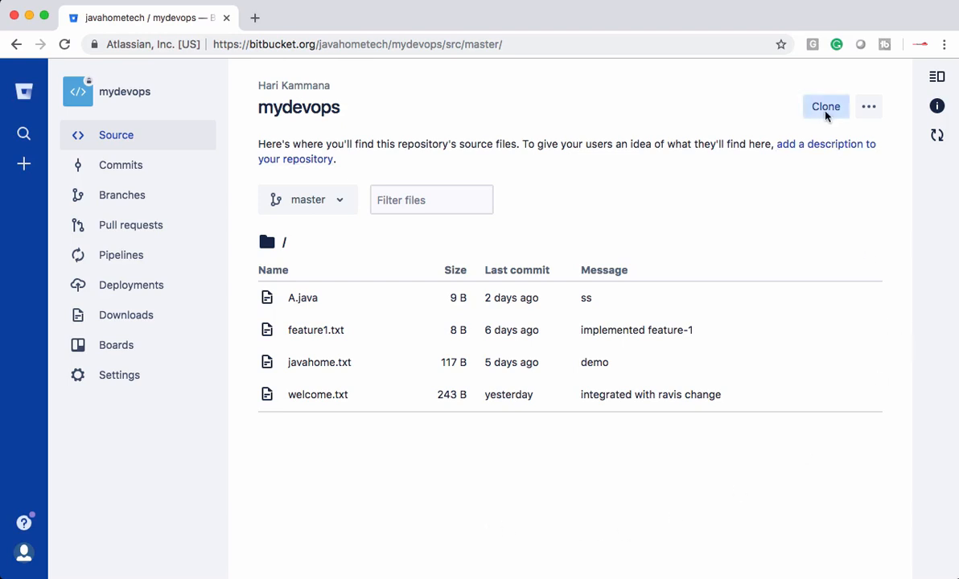
# - Copy the HTTPS git clone command for the mydevops repository from Bitbucket's Clone dialog
pyautogui.click(825, 106)
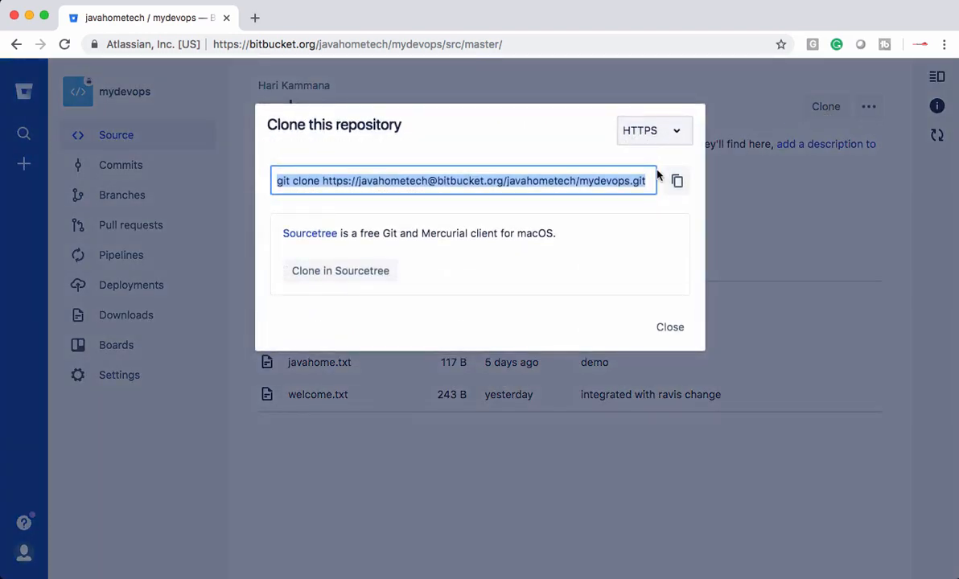
pyautogui.click(676, 180)
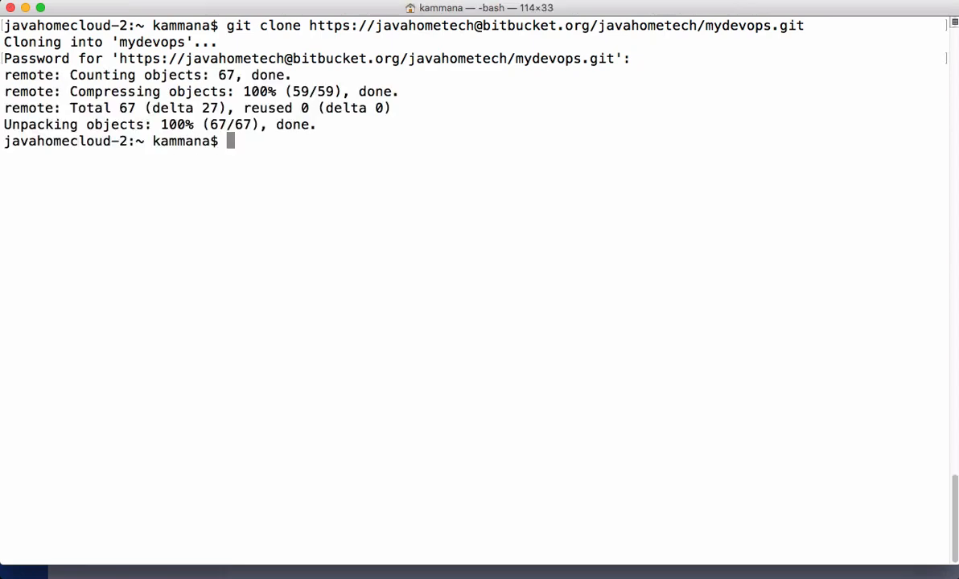
# - Enter the cloned mydevops folder and create a new branch named conflictdemo
pyautogui.write('cd')
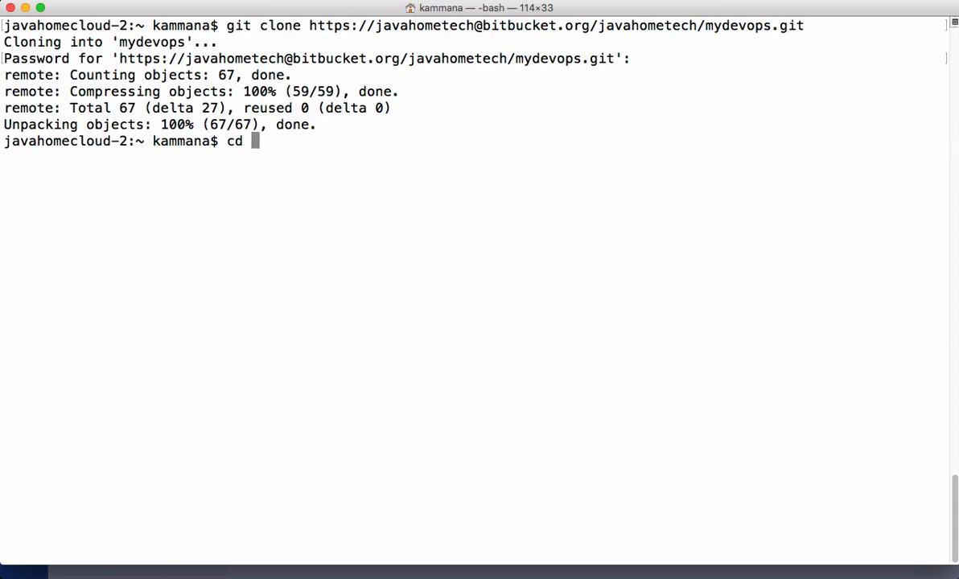
pyautogui.press('Return')
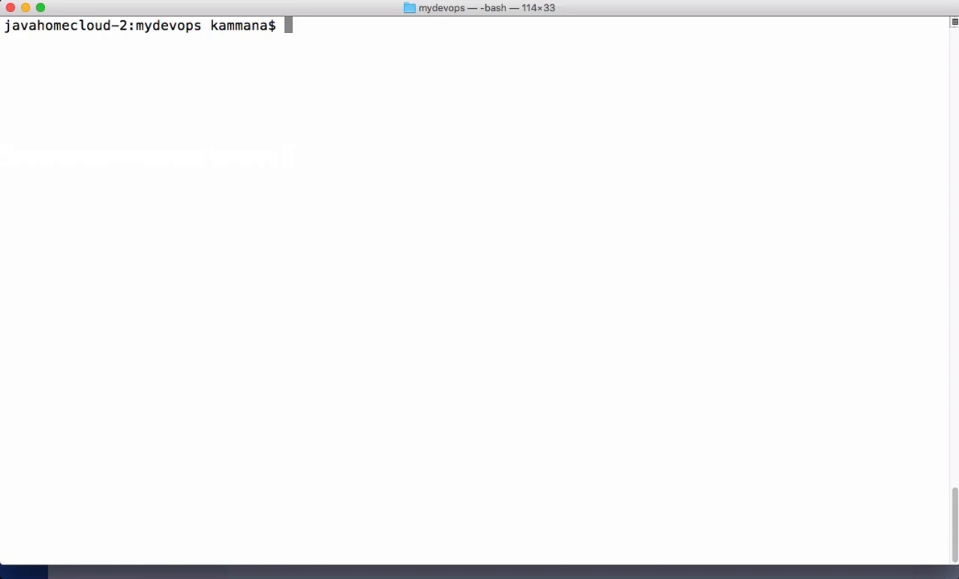
pyautogui.write('git branch')
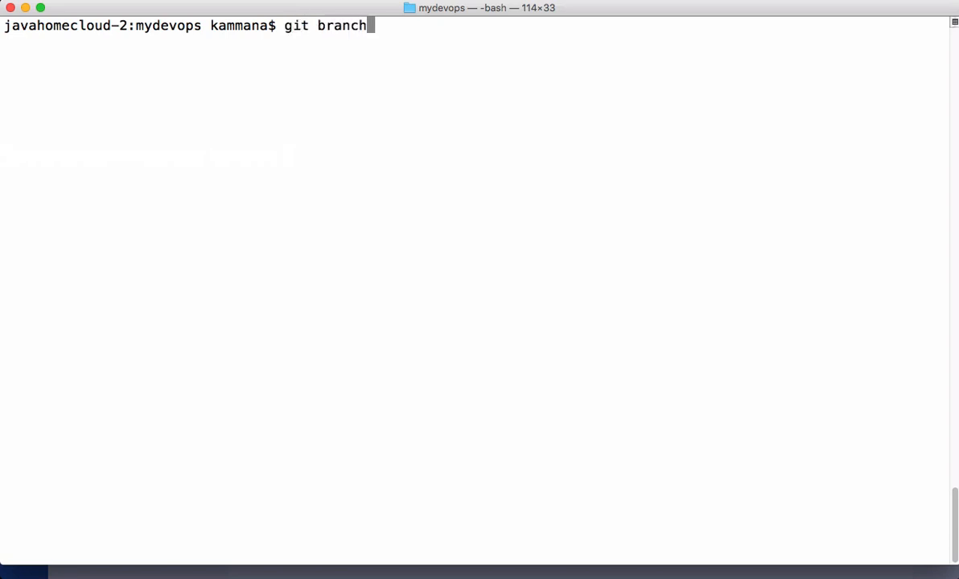
pyautogui.write('conflictd')
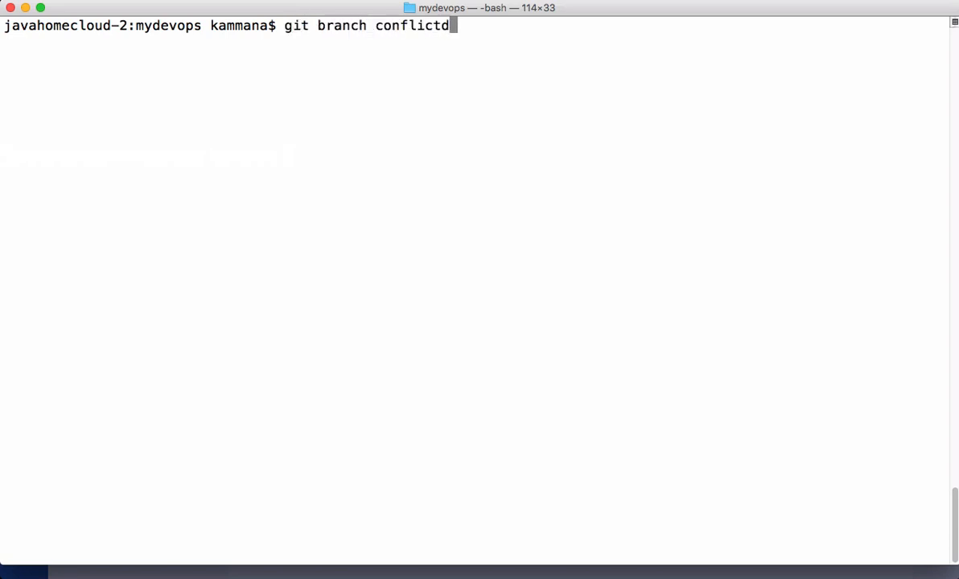
pyautogui.press('Return')
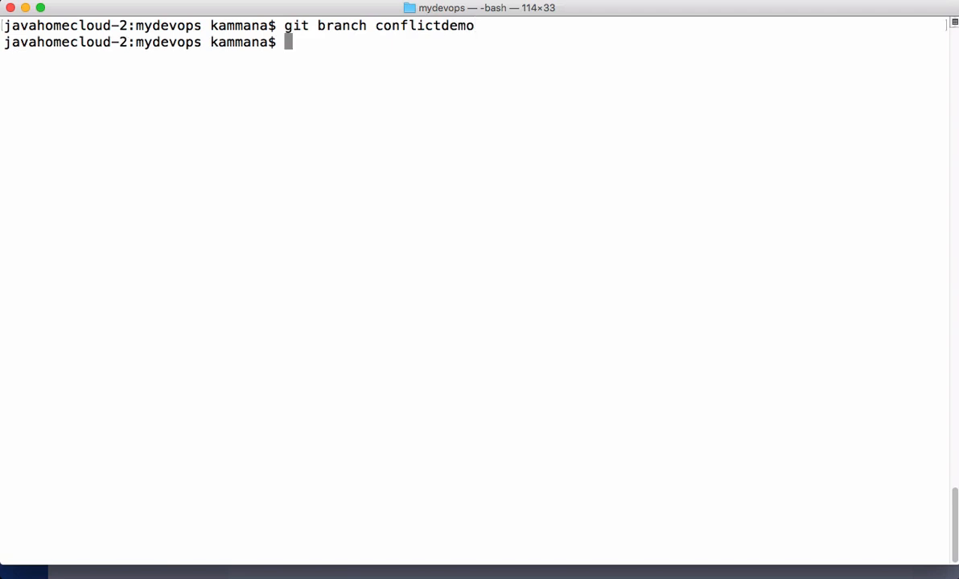
# - Check out the conflictdemo branch and prepare to edit welcome.txt in vi
pyautogui.write('git checkout confli')
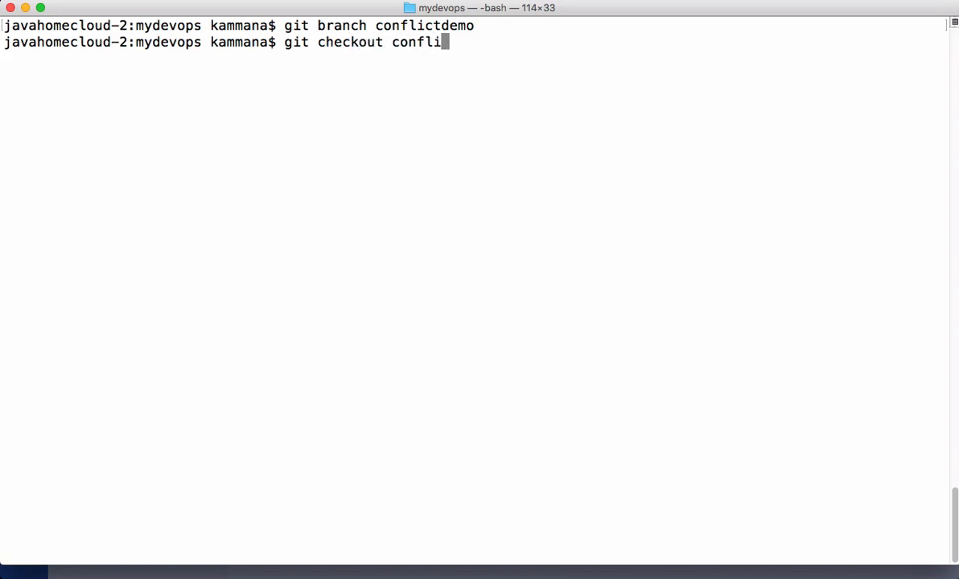
pyautogui.write('ctdemo')
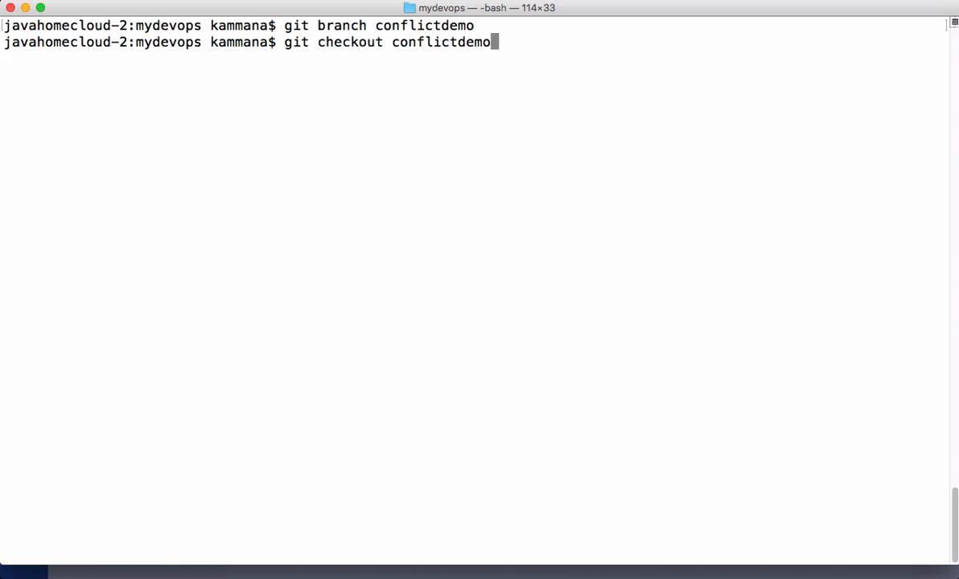
pyautogui.press('Return')
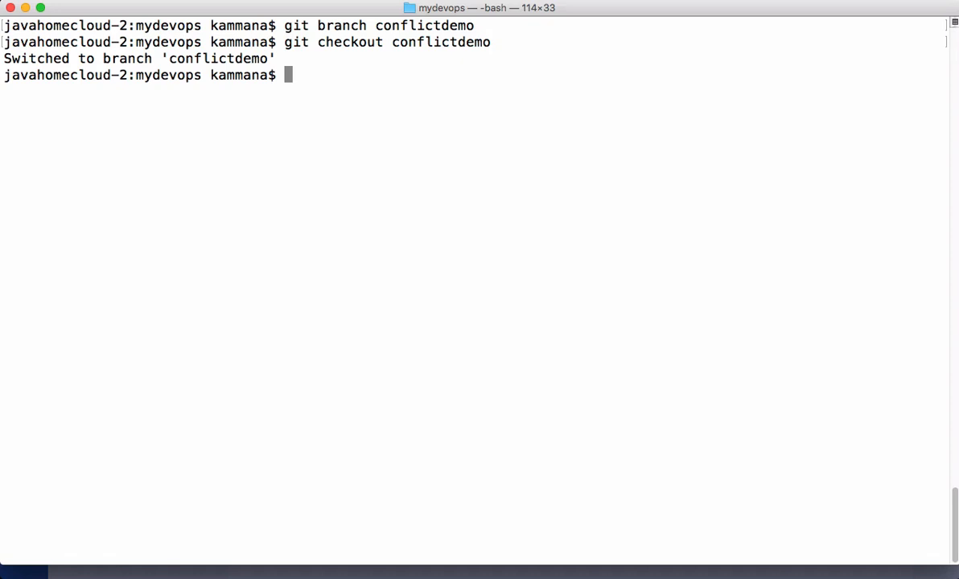
pyautogui.write('vi welcome.txt')
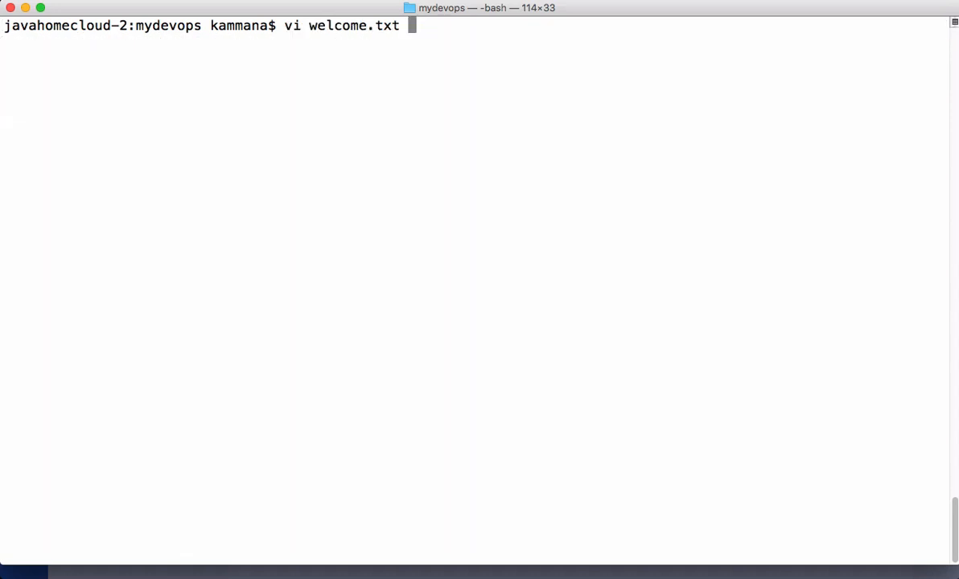
# - Append the line 'Added by Hari from local machine' to welcome.txt in vi and save with :wq
pyautogui.press('Return')
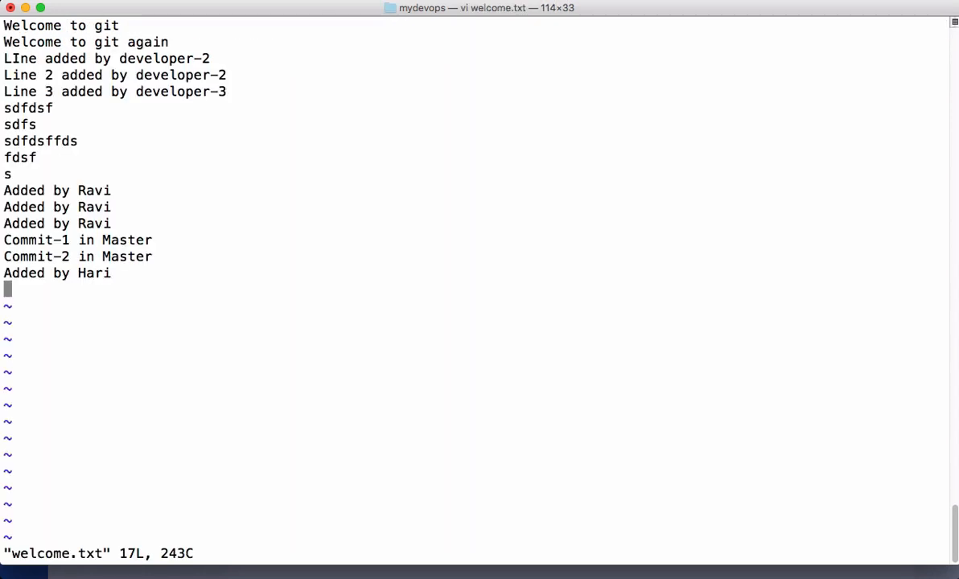
pyautogui.write('Ad')
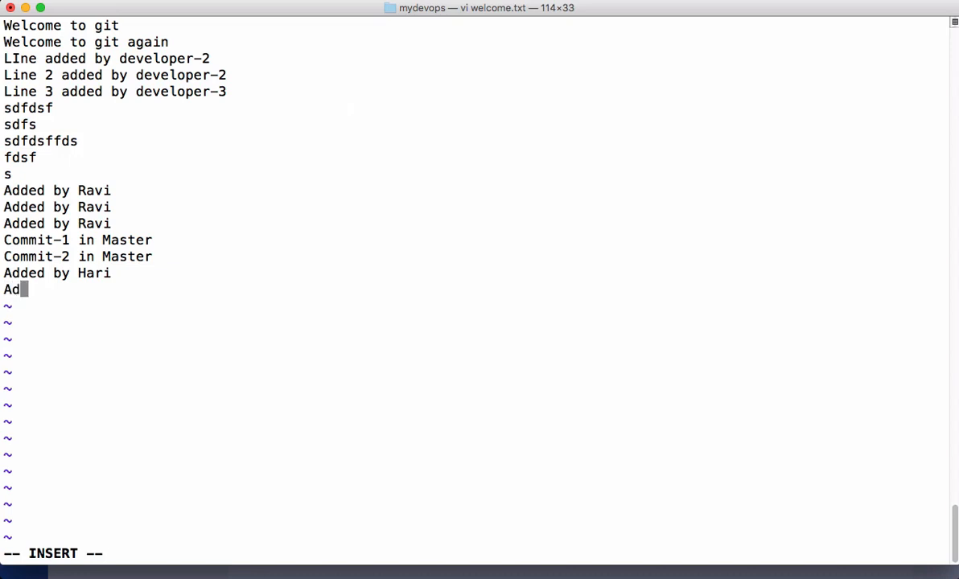
pyautogui.write('ded by H')
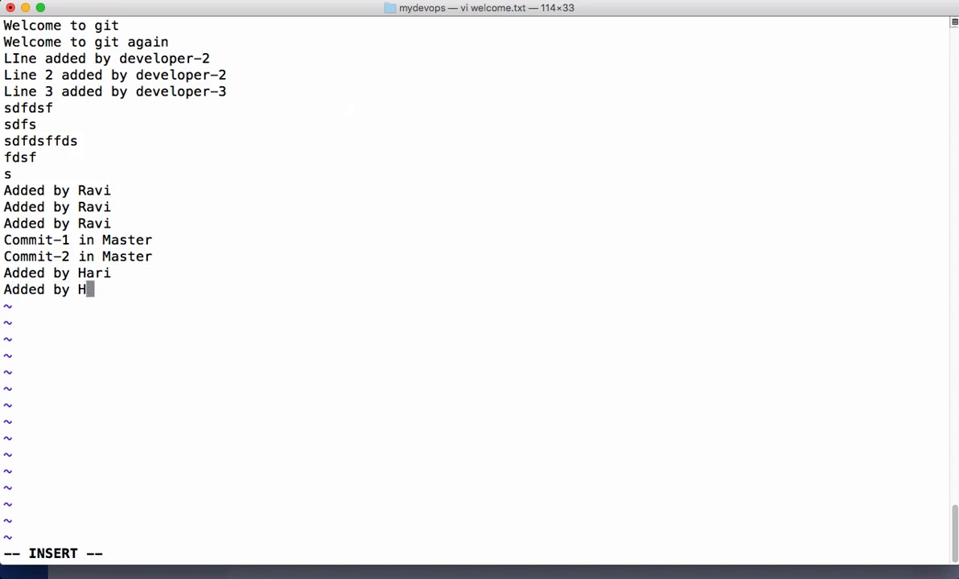
pyautogui.write('ari from')
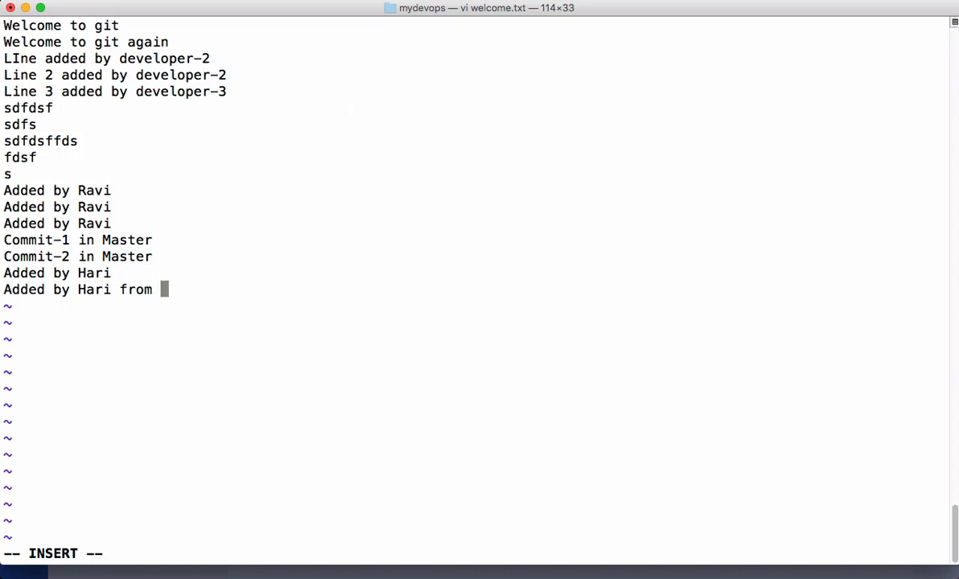
pyautogui.write('local m')
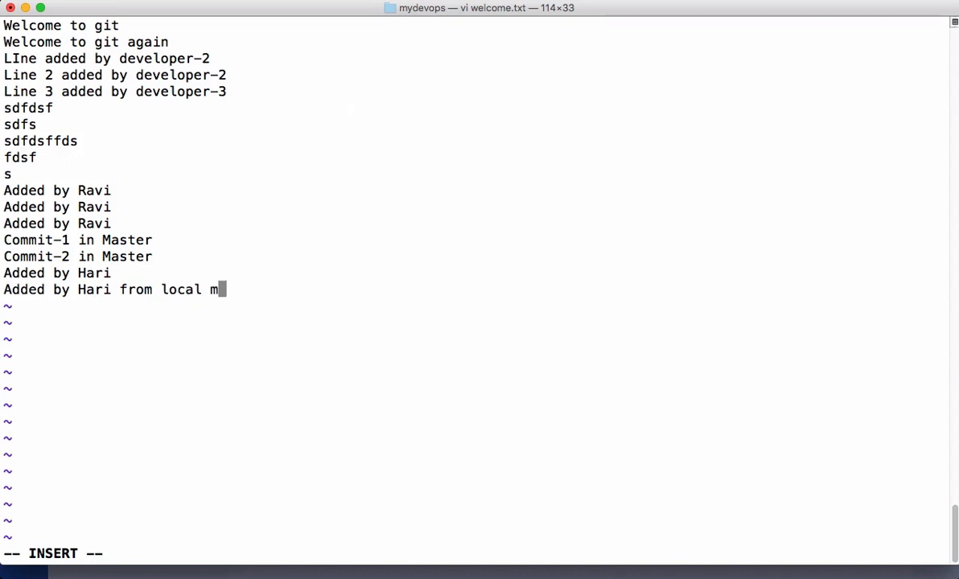
pyautogui.write('achine')
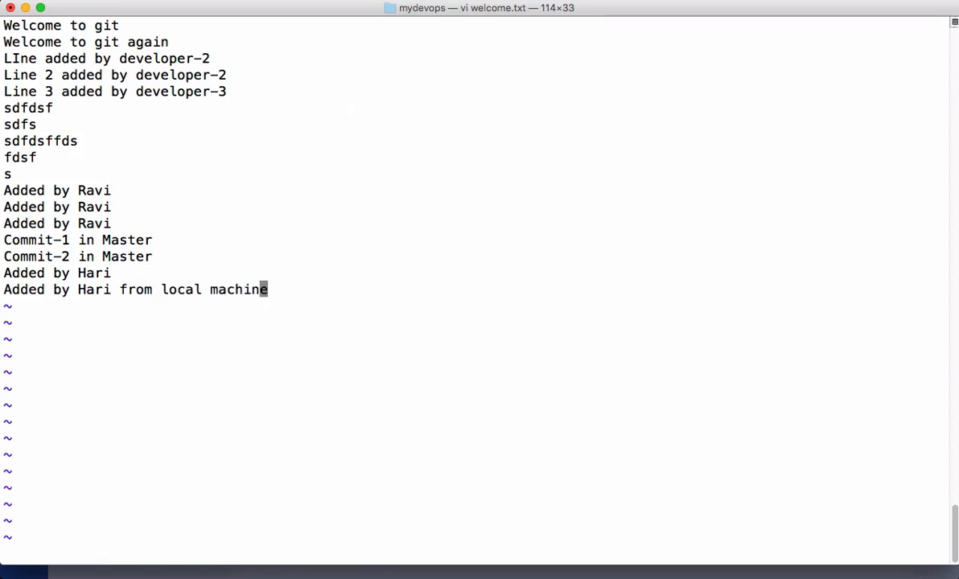
pyautogui.write(':wq')
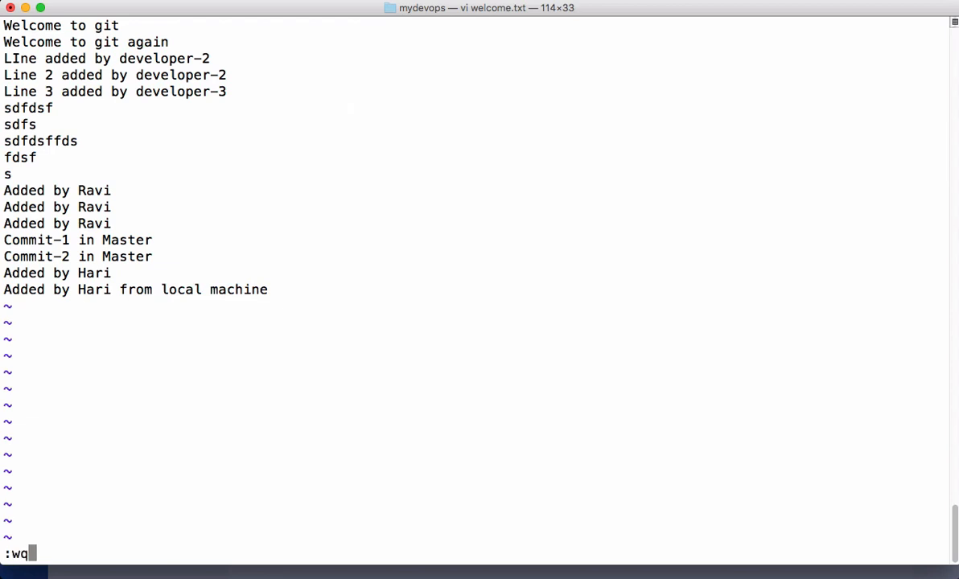
pyautogui.press('Return')
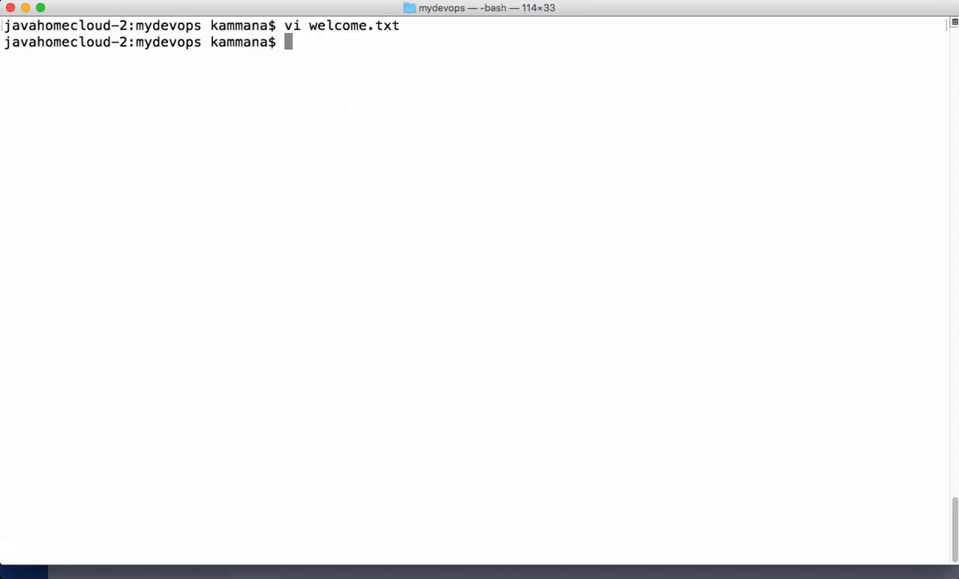
# - Stage welcome.txt and commit it on conflictdemo with the message 'conflict demo'
pyautogui.write('git ad')
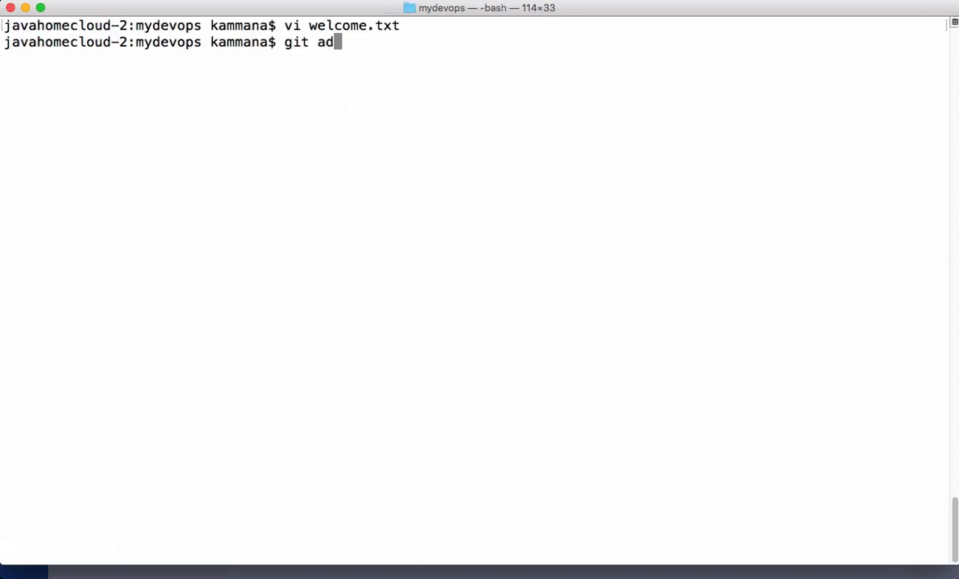
pyautogui.write('d we')
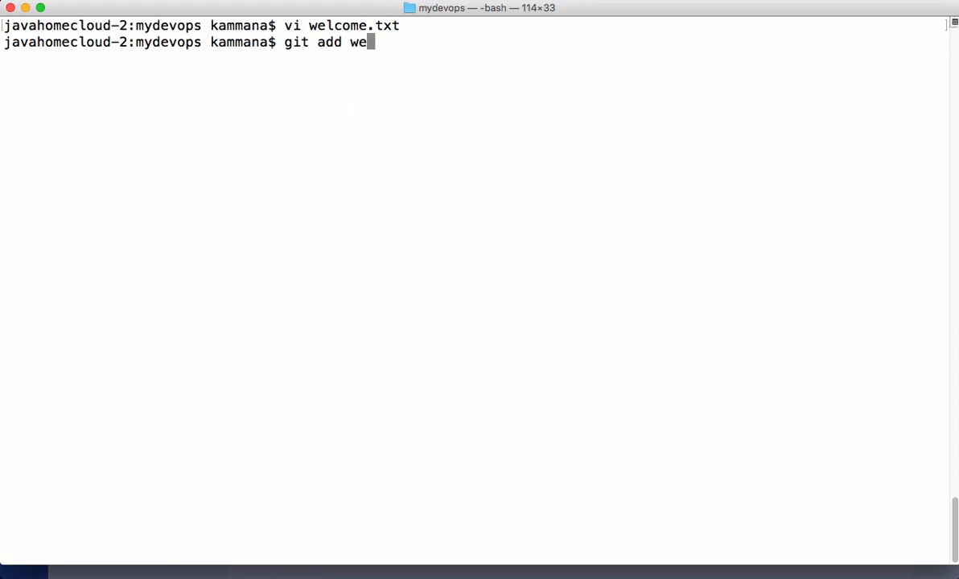
pyautogui.press('Return')
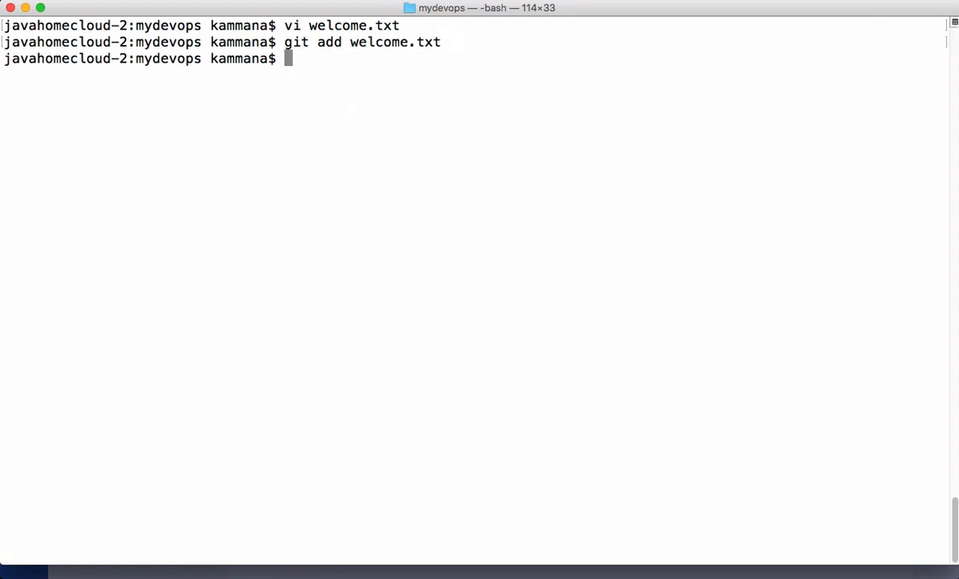
pyautogui.write('git comm')
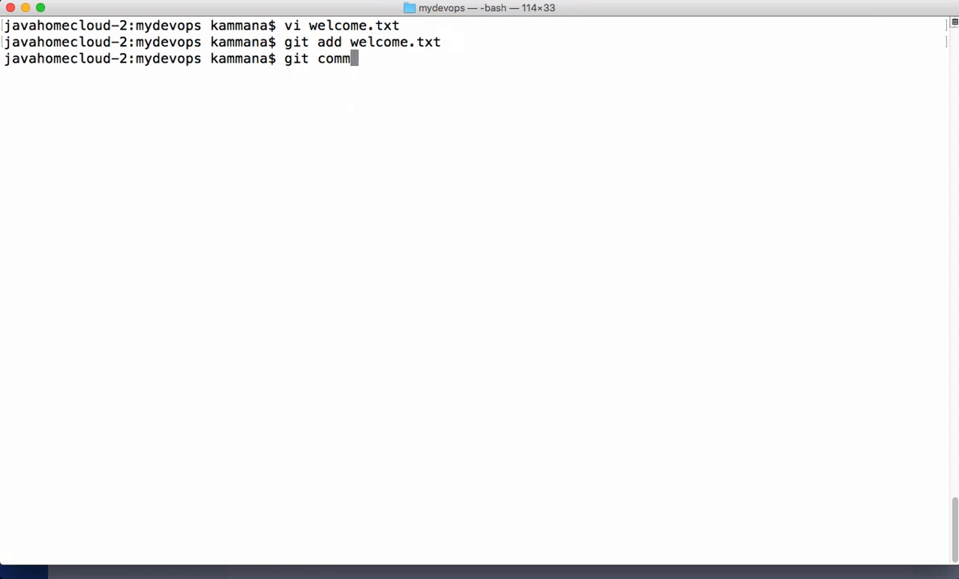
pyautogui.write('it -m')
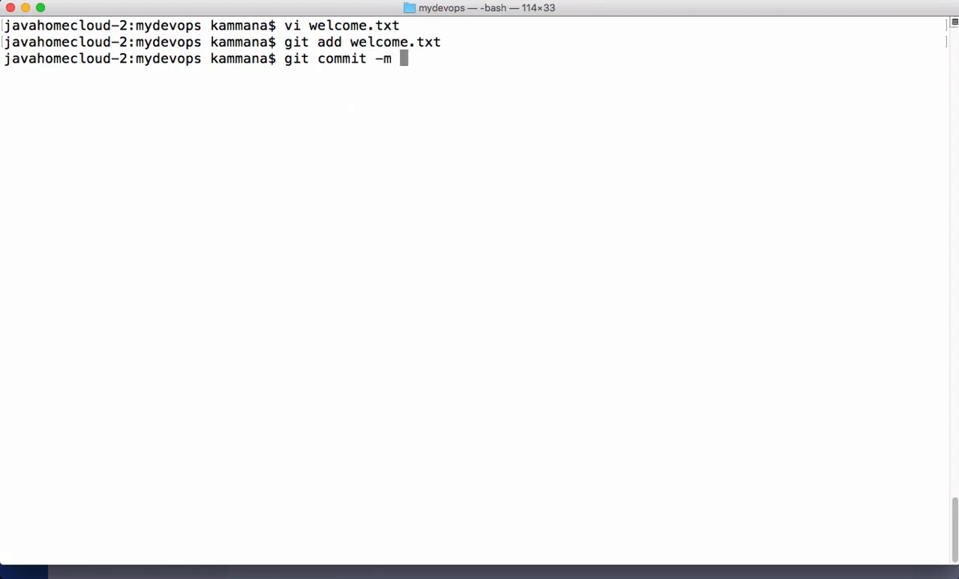
pyautogui.write("''")
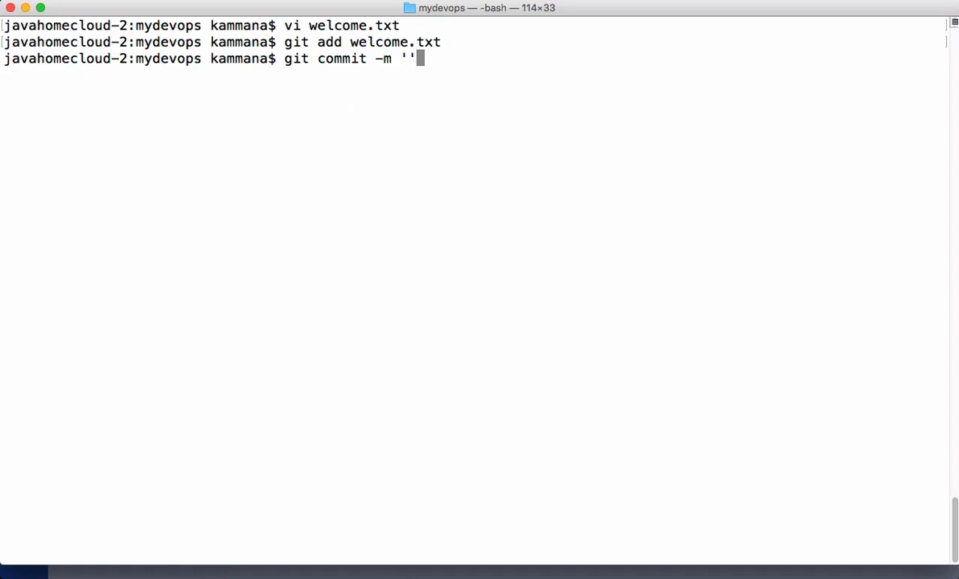
pyautogui.write('confli')
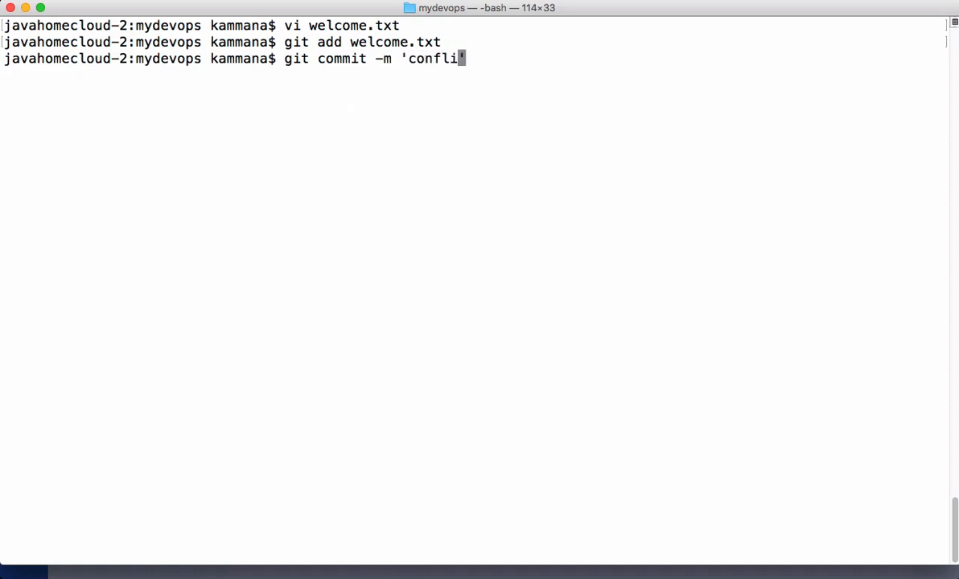
pyautogui.write('ct demo')
pyautogui.press('Return')
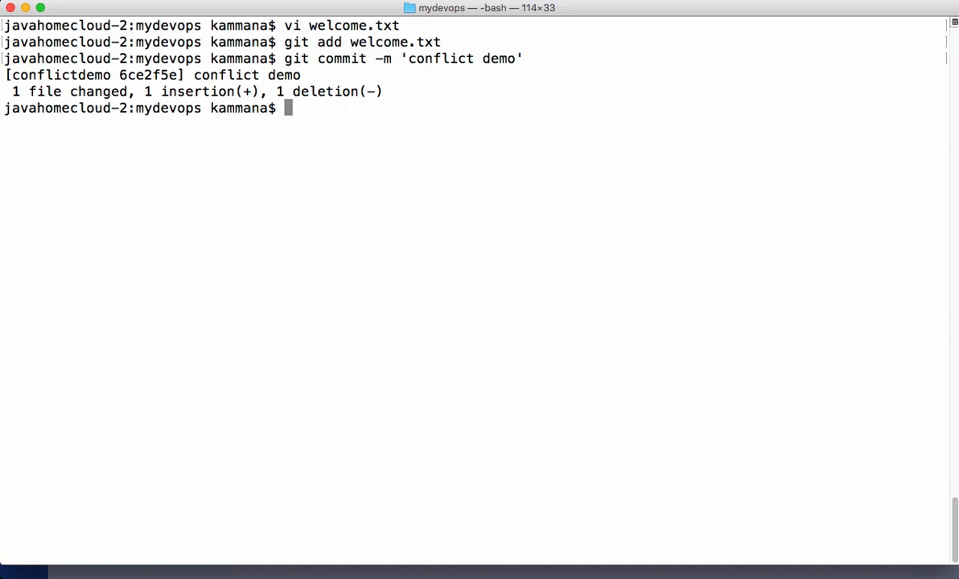
pyautogui.moveTo(660, 173)
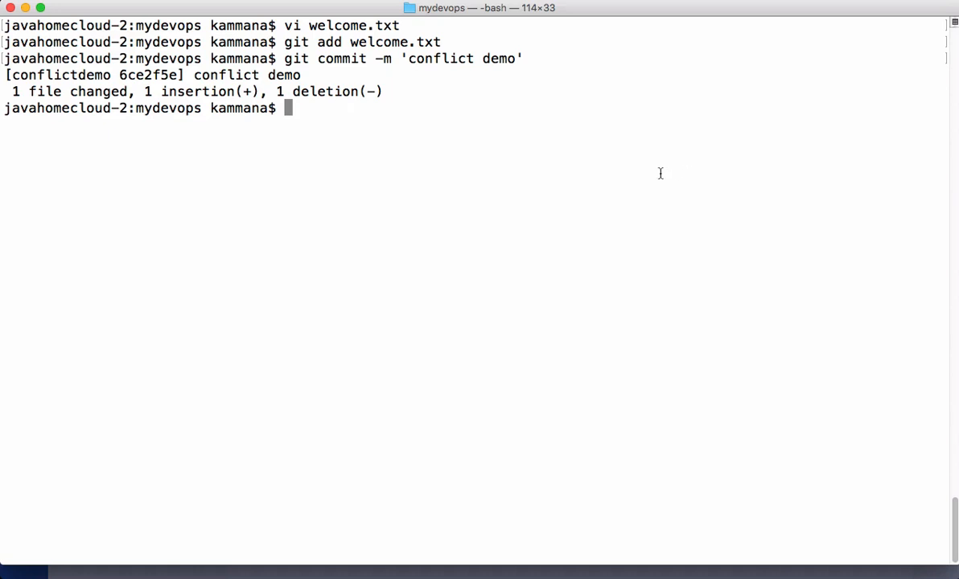
# - Print welcome.txt with cat to confirm the new last line
pyautogui.write('cat welcome.txt')
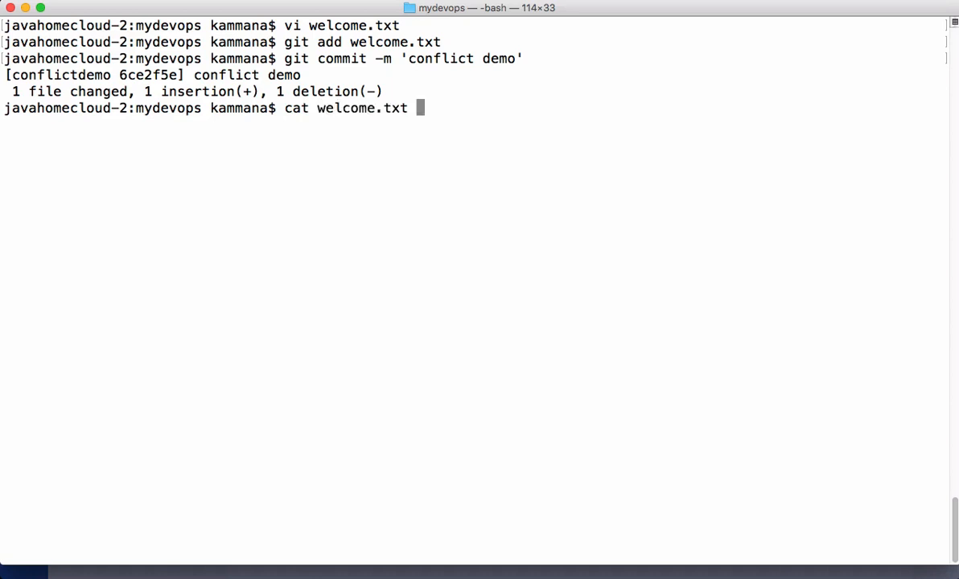
pyautogui.press('Return')
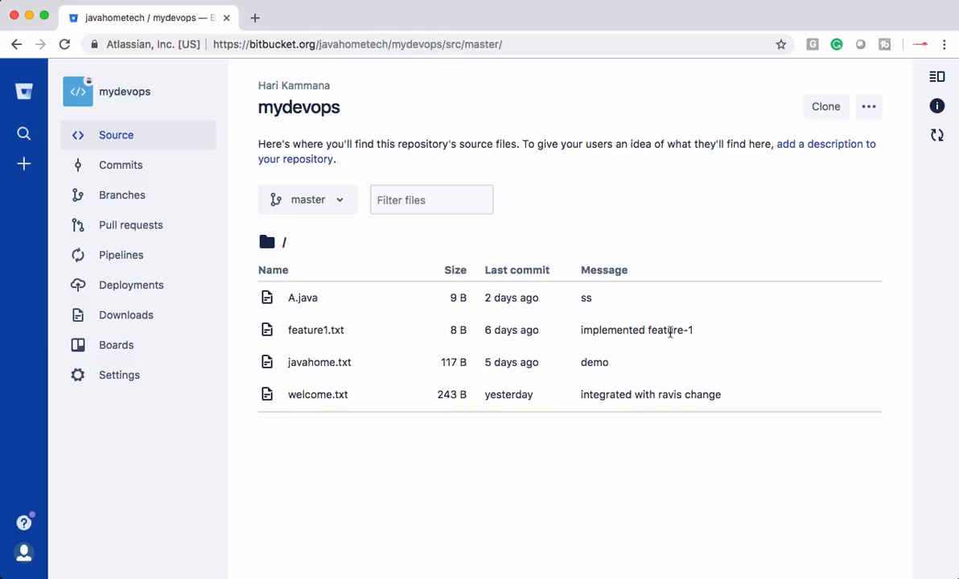
# - Edit welcome.txt online on master, adding the last line 'Added by Kashvi a developer-2'
pyautogui.click(318, 395)
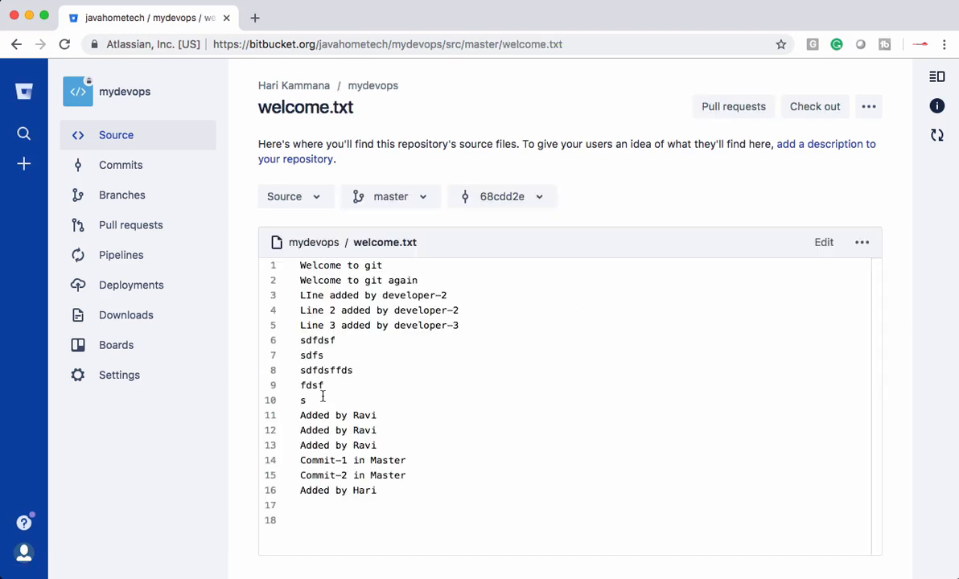
pyautogui.moveTo(824, 242)
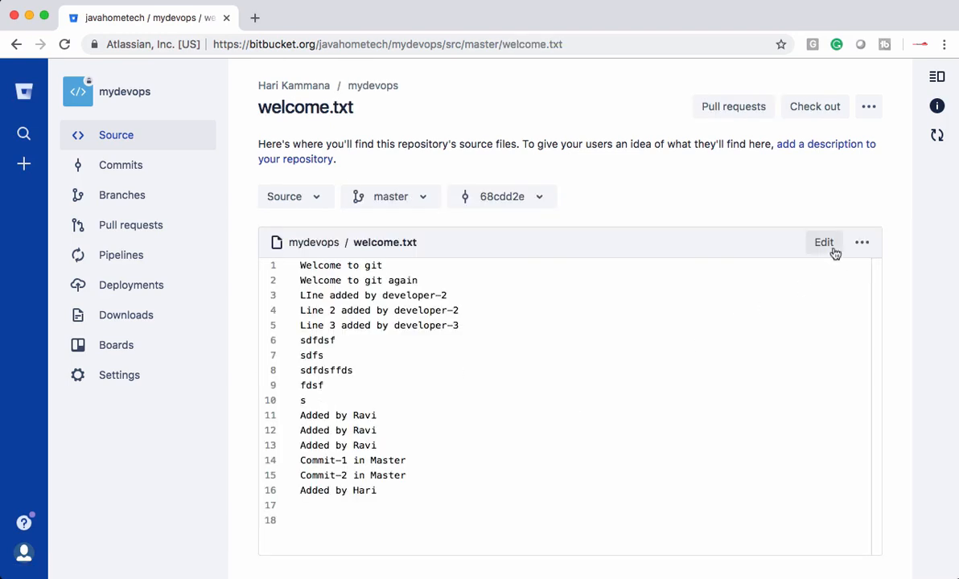
pyautogui.click(824, 243)
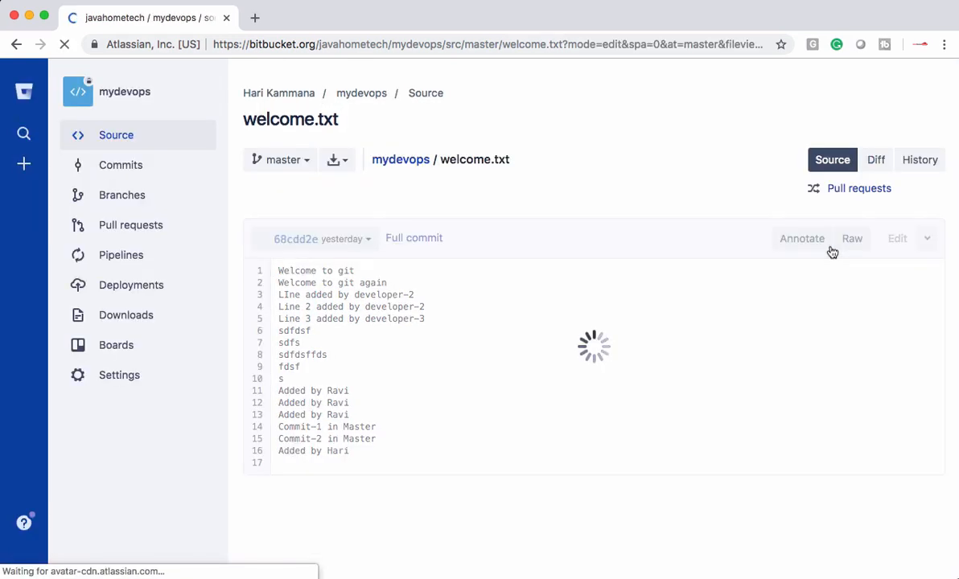
pyautogui.click(897, 238)
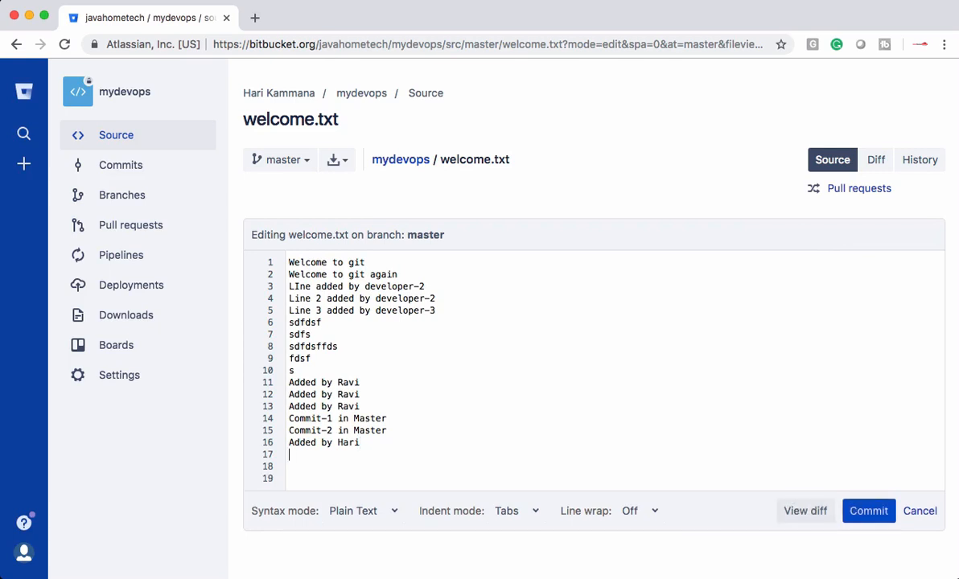
pyautogui.write('Adde')
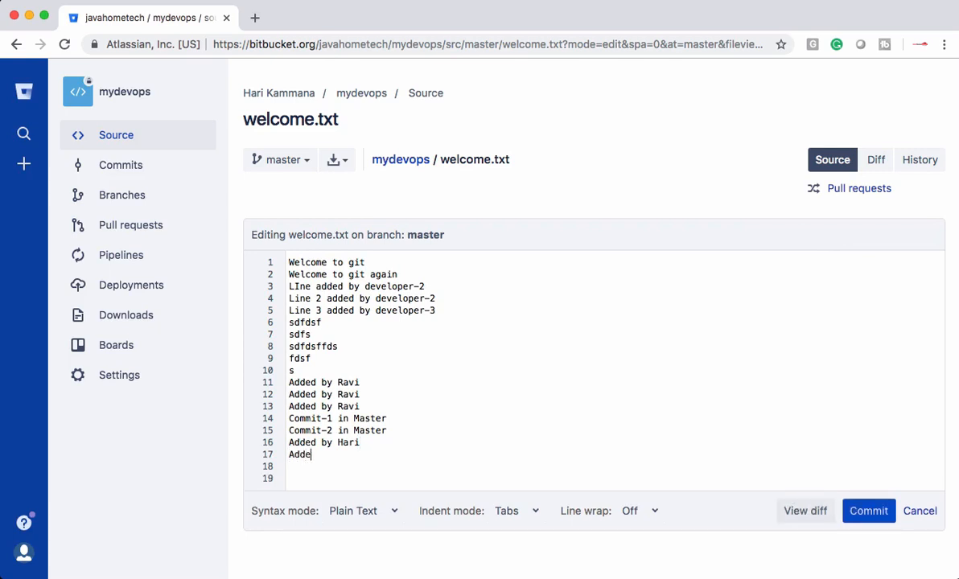
pyautogui.write('d by')
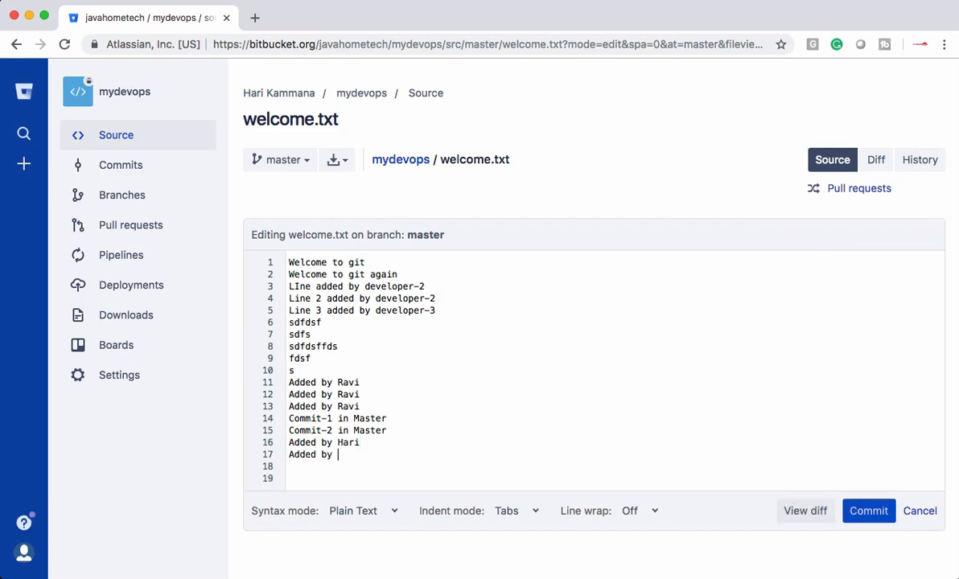
pyautogui.write('Kashvi')
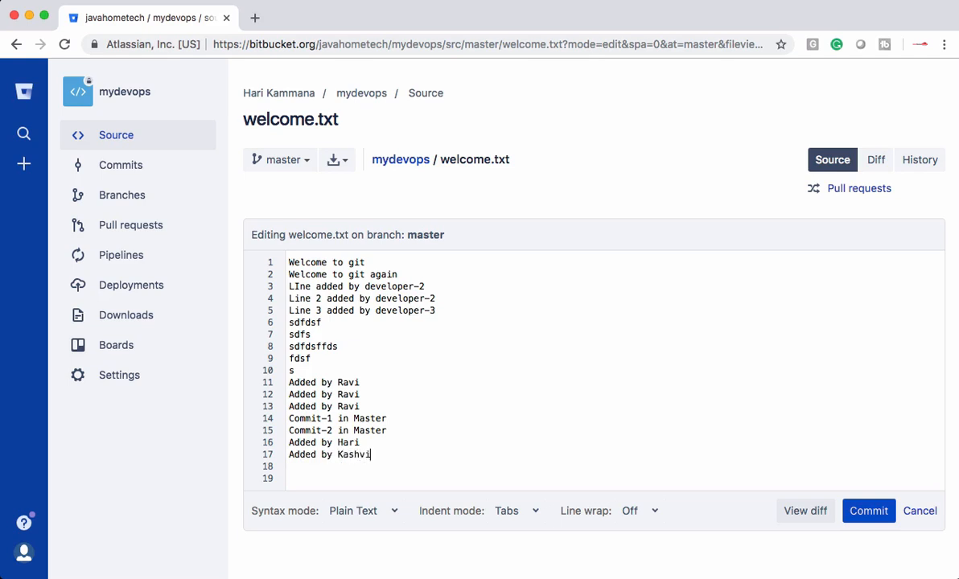
pyautogui.write('a')
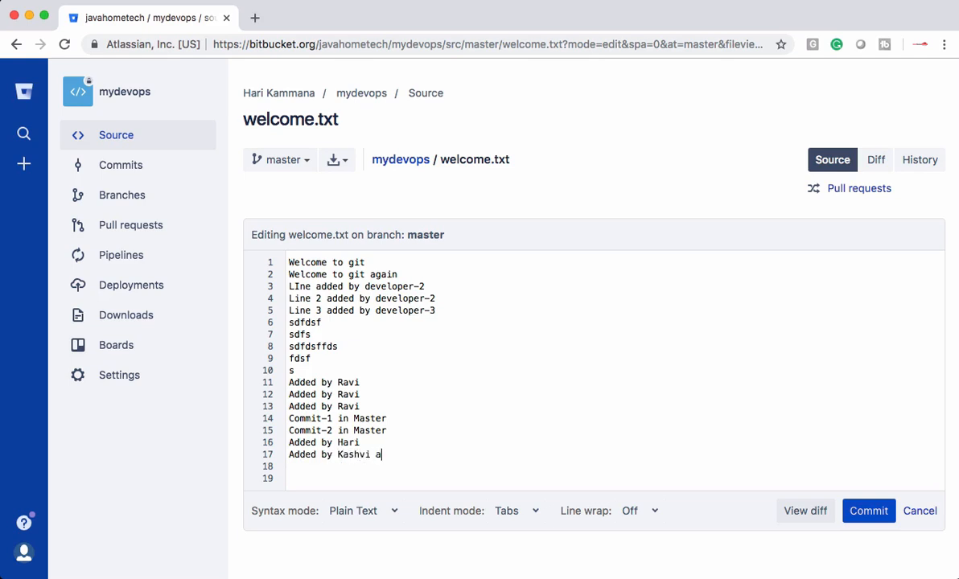
pyautogui.write('deve')
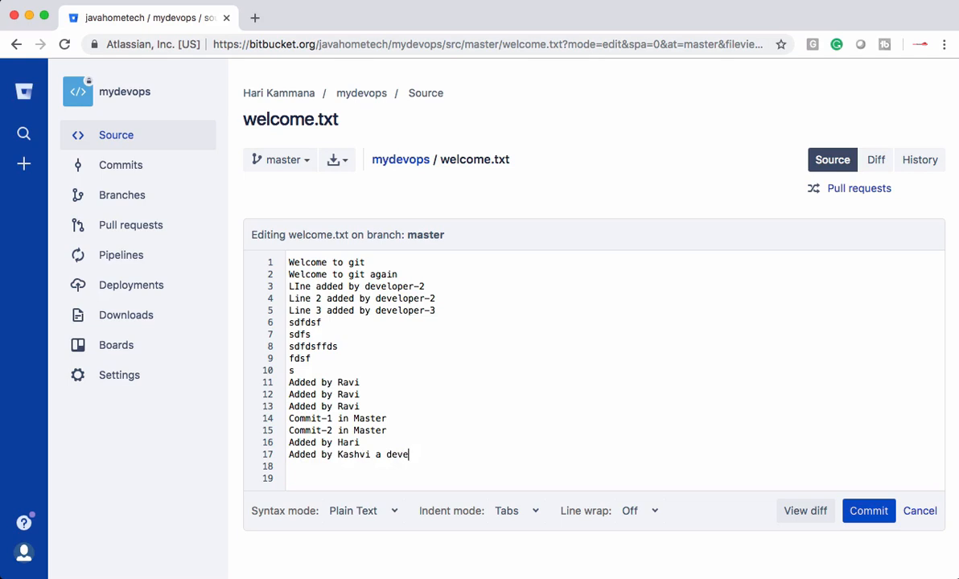
pyautogui.write('loper-2')
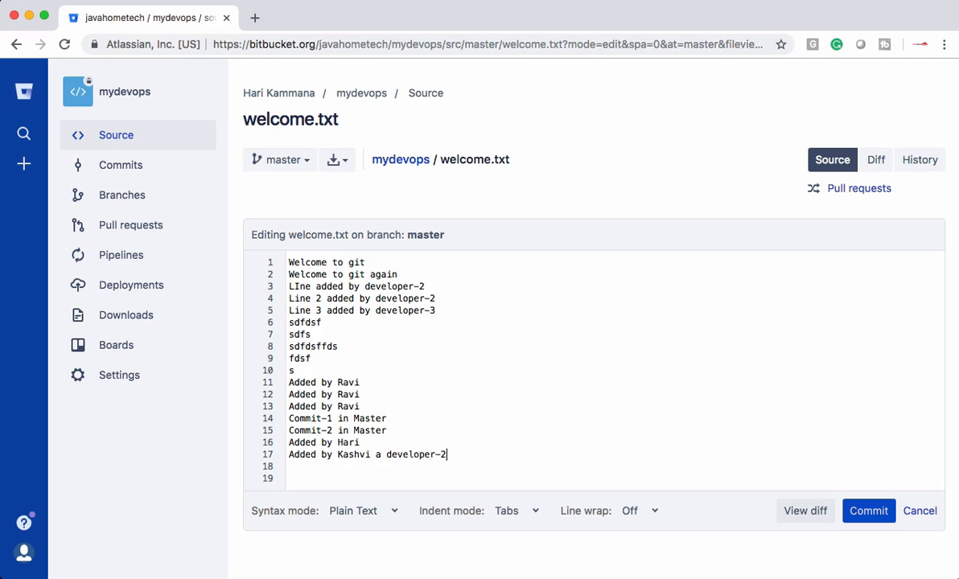
# - Commit the online edit to master and return to the repository source listing
pyautogui.click(868, 510)
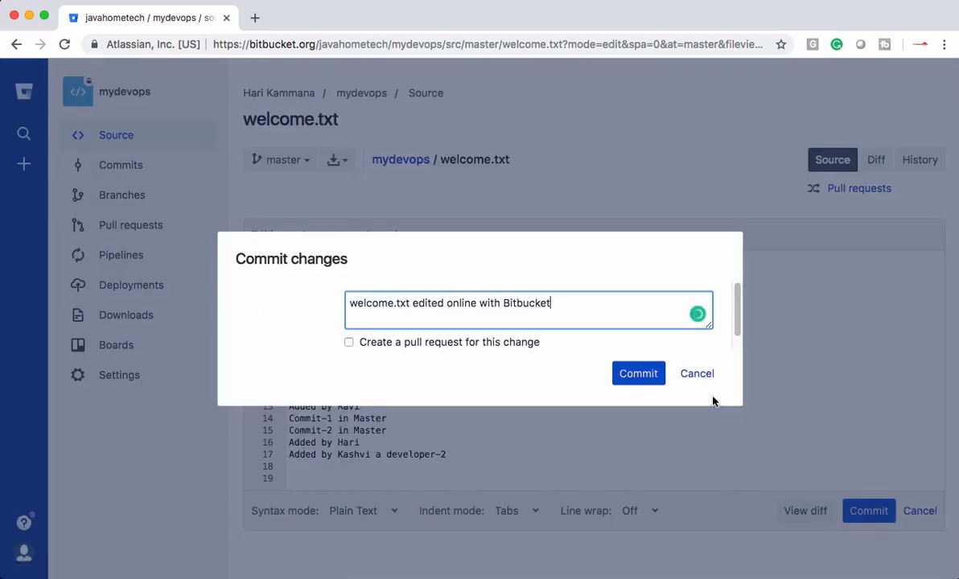
pyautogui.click(638, 373)
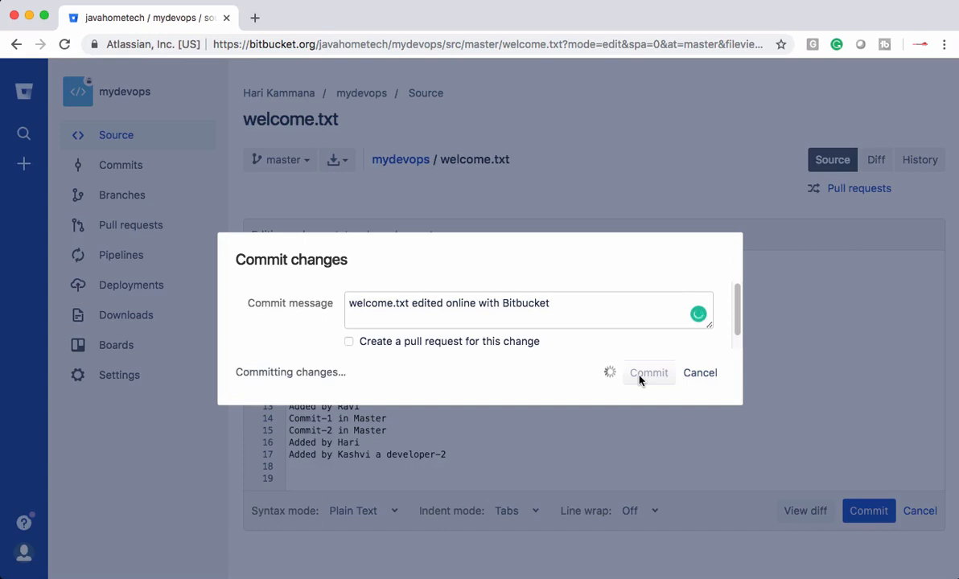
pyautogui.click(648, 373)
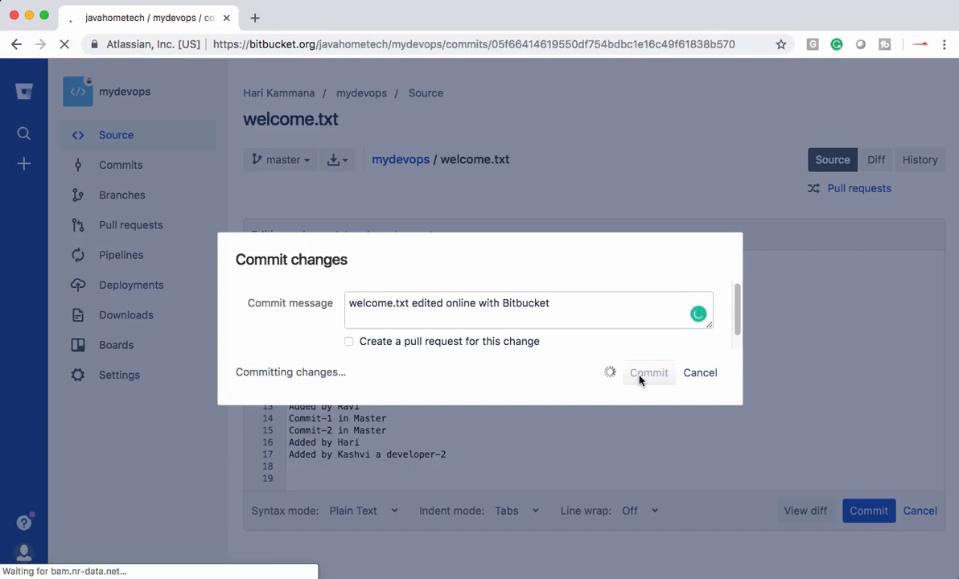
pyautogui.click(649, 372)
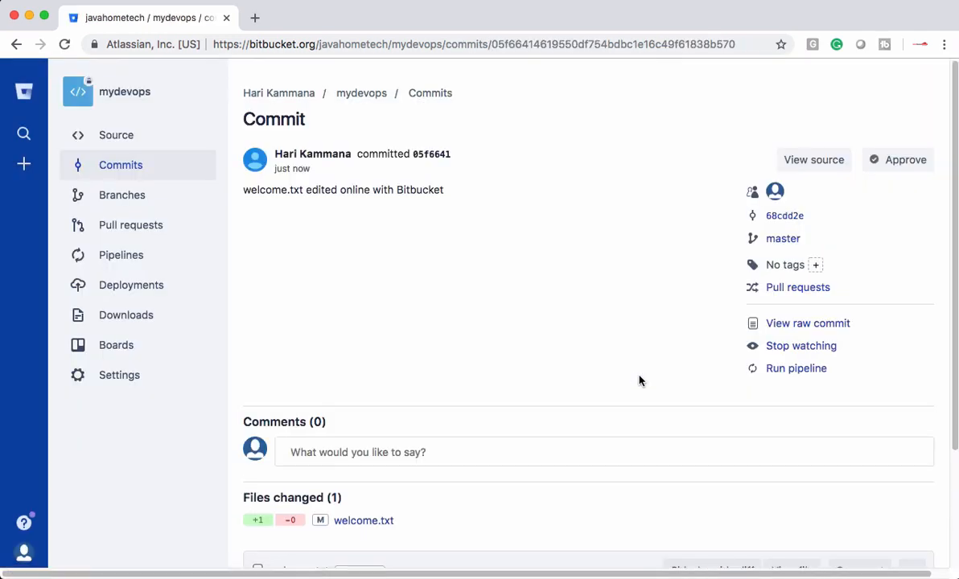
pyautogui.click(115, 135)
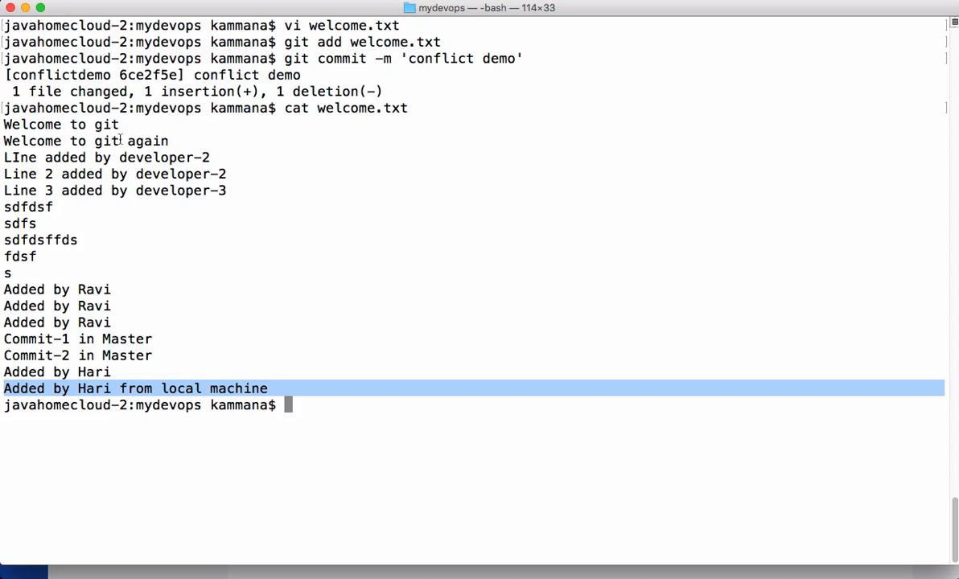
# - Enter git push origin conflictdemo to push the conflictdemo branch to Bitbucket
pyautogui.write('git push o')
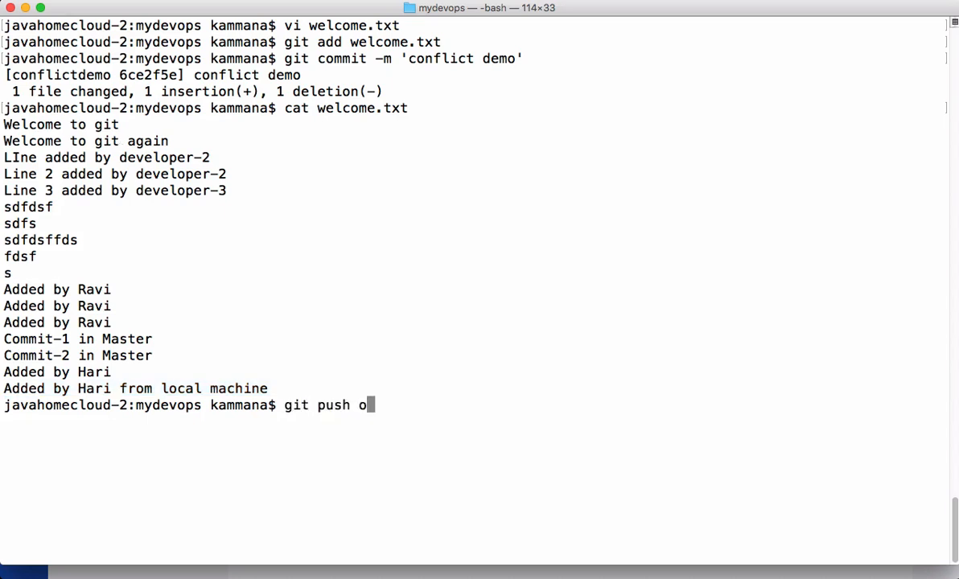
pyautogui.write('rigin')
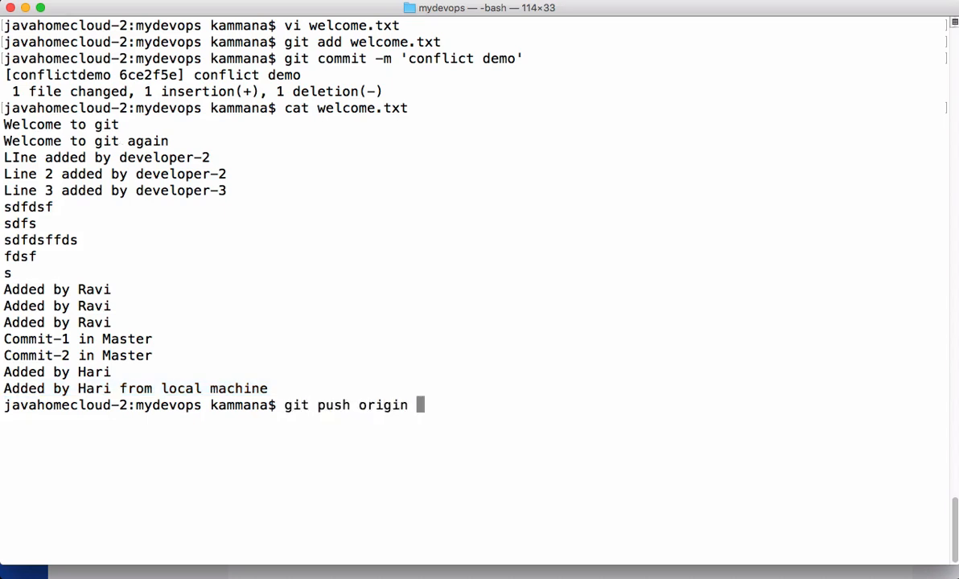
pyautogui.press('BackSpace')
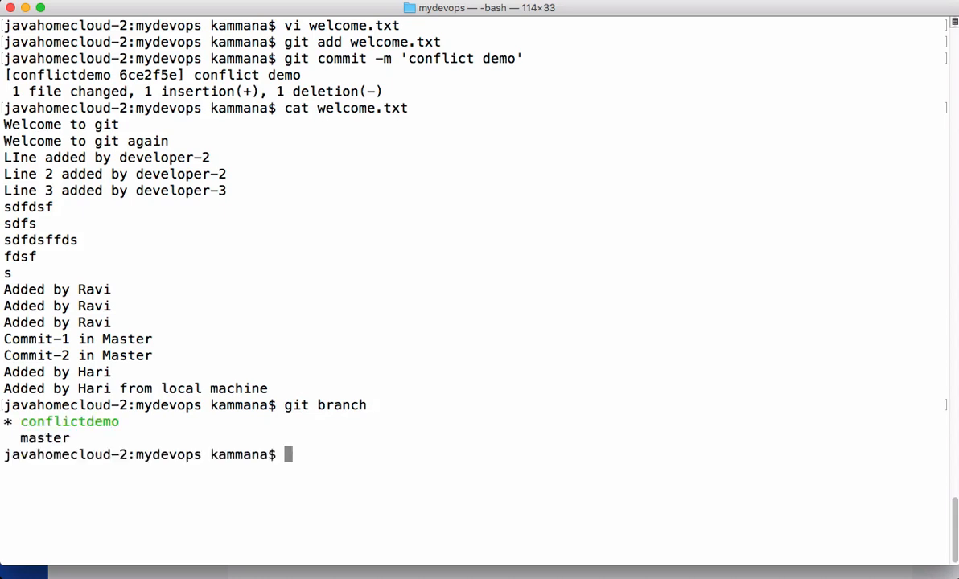
pyautogui.write('git')
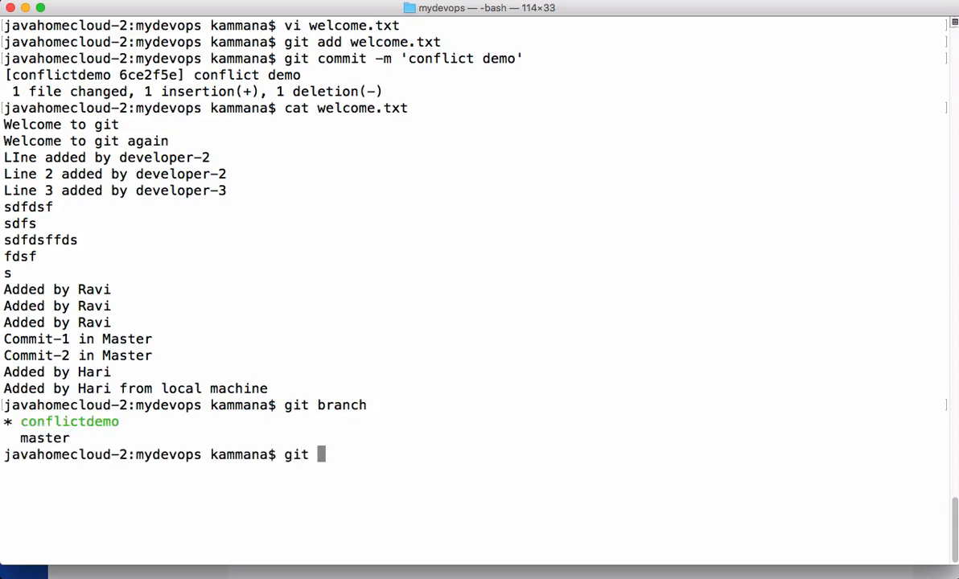
pyautogui.write('push origi')
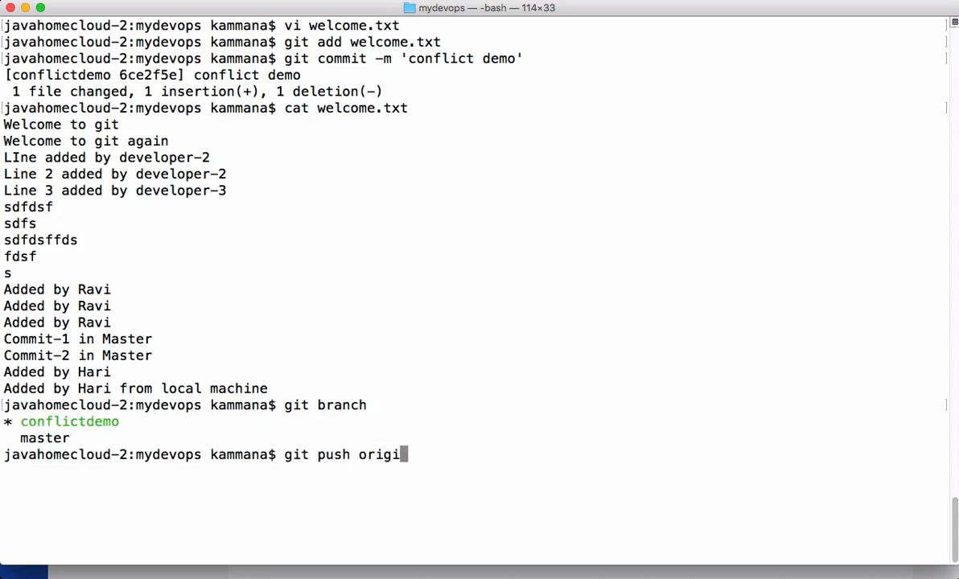
pyautogui.write('n')
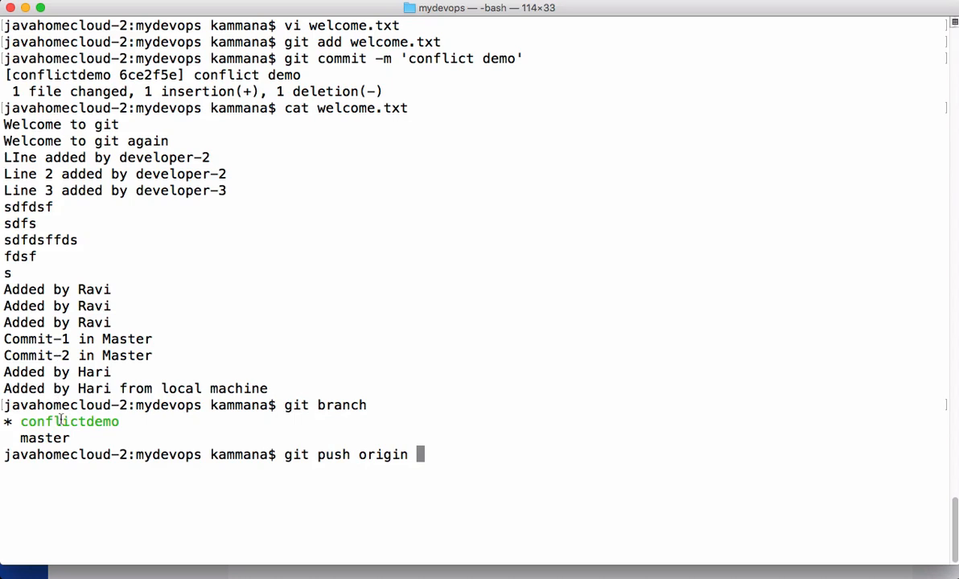
pyautogui.write('conflictdemo')
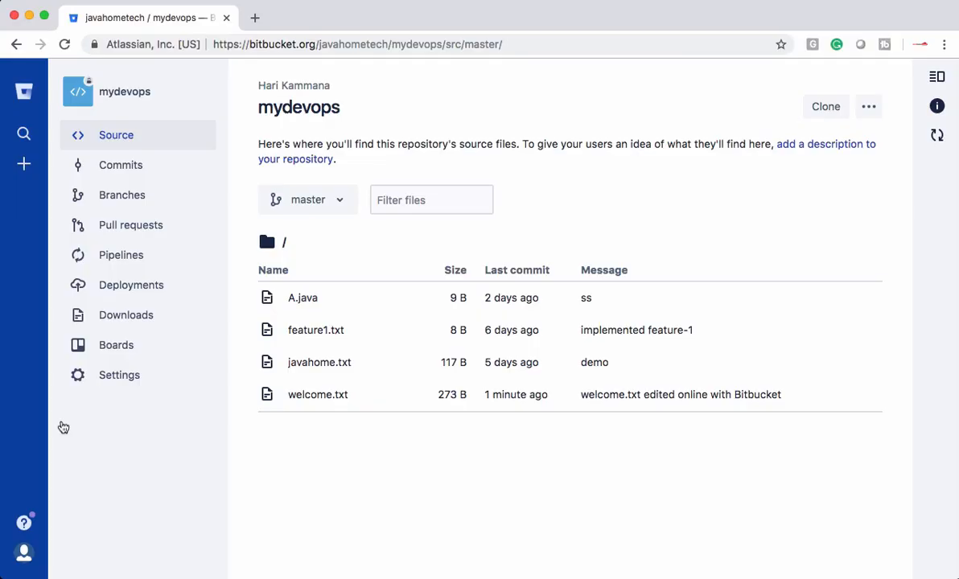
pyautogui.moveTo(130, 285)
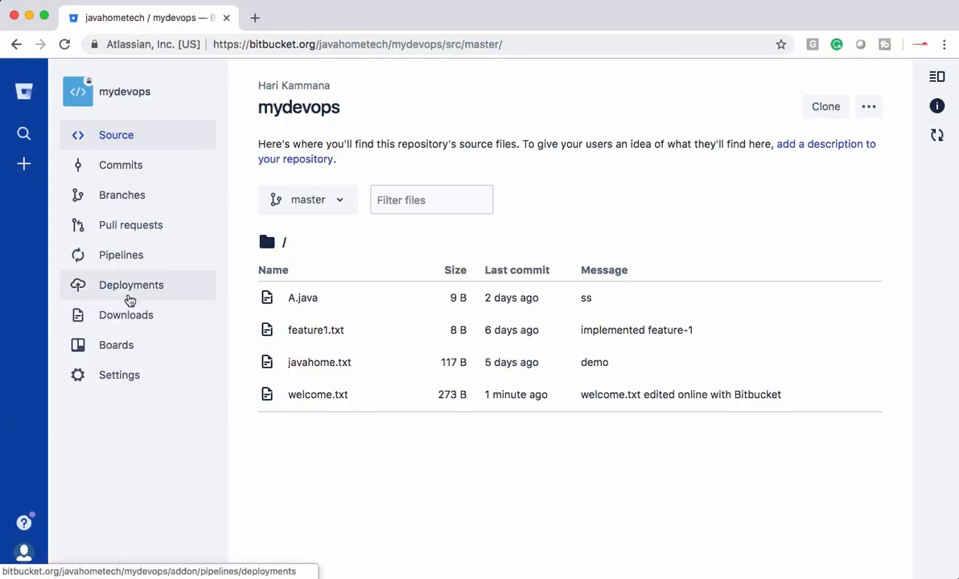
# - Create a pull request from conflictdemo into master titled 'Conflict demo' and submit it
pyautogui.click(130, 225)
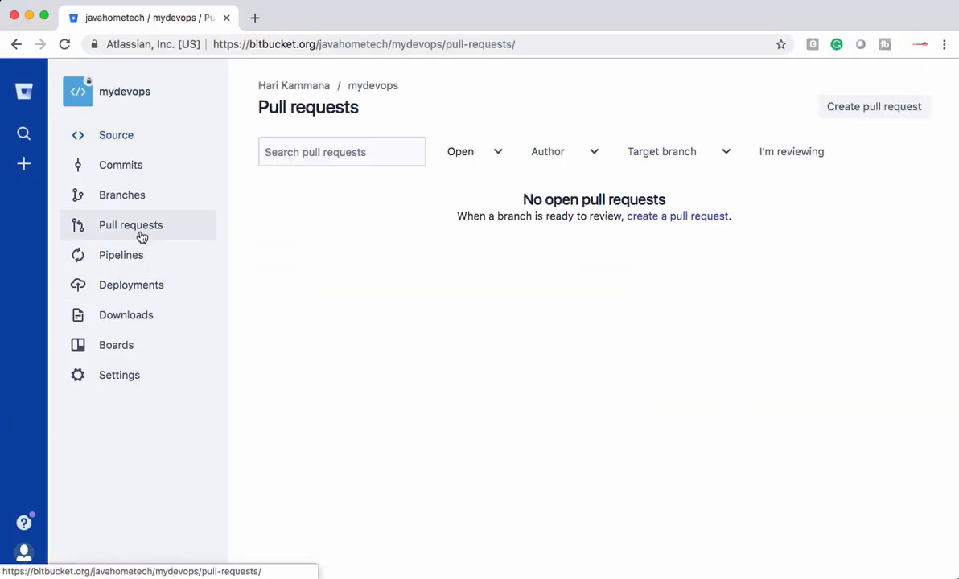
pyautogui.moveTo(852, 121)
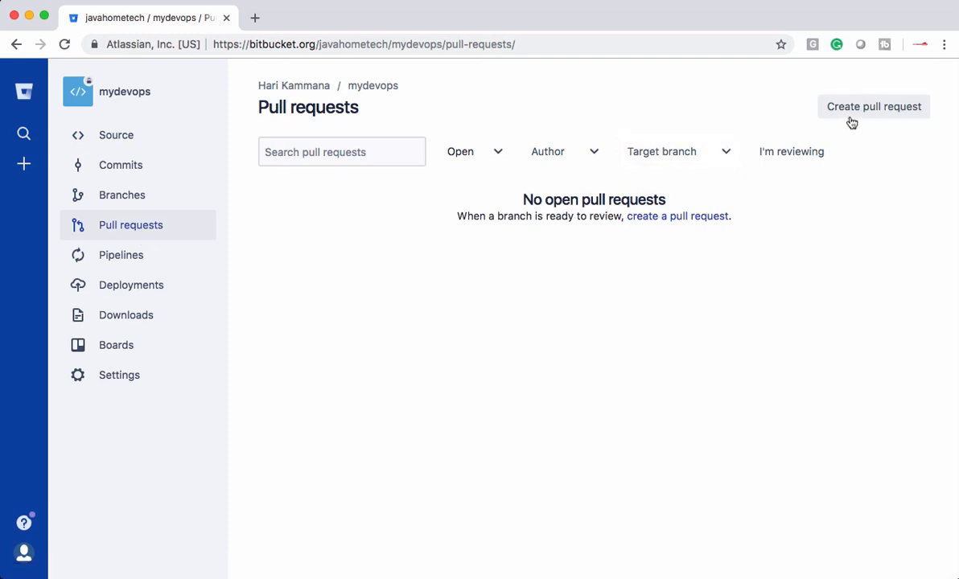
pyautogui.click(874, 106)
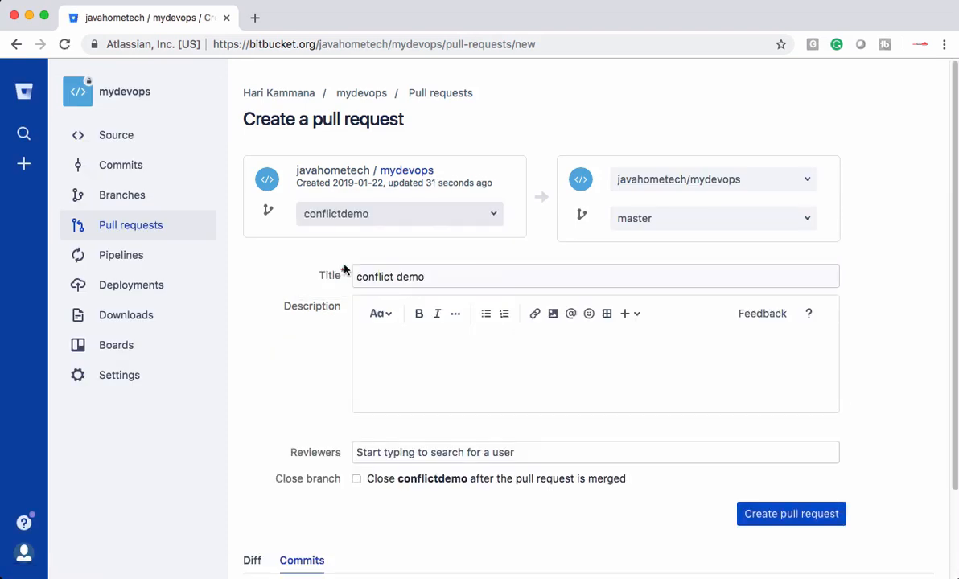
pyautogui.moveTo(609, 247)
pyautogui.write('C')
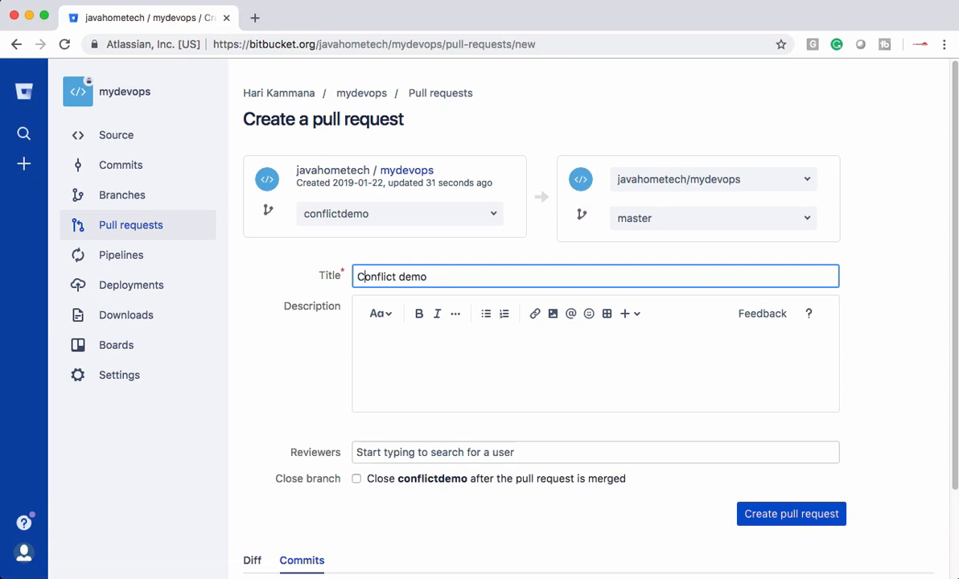
pyautogui.moveTo(305, 360)
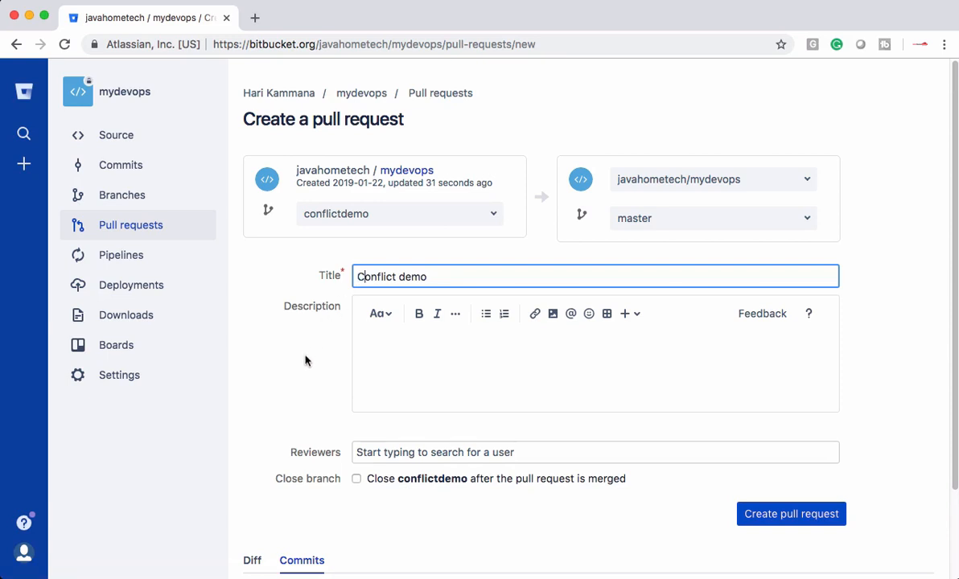
pyautogui.scroll(-3)
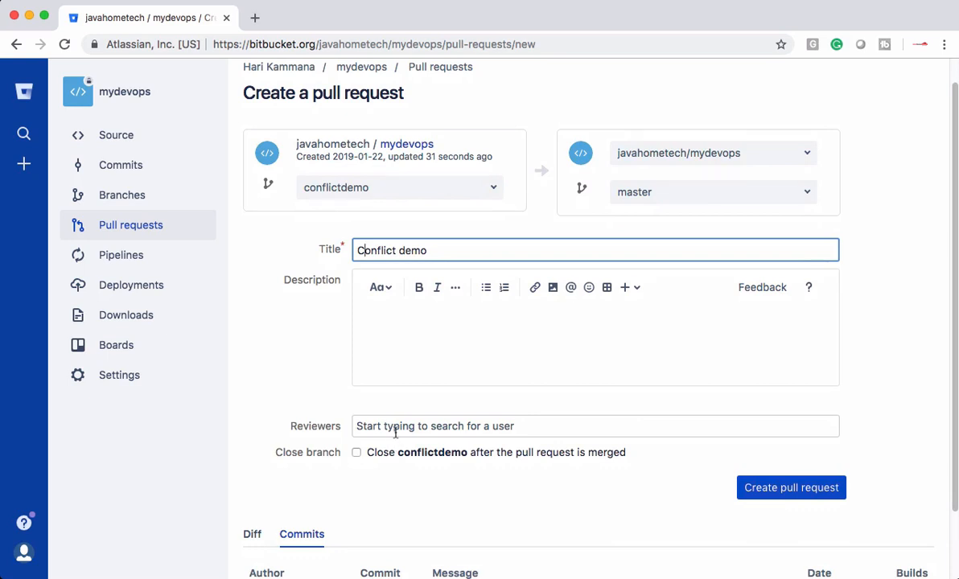
pyautogui.click(596, 426)
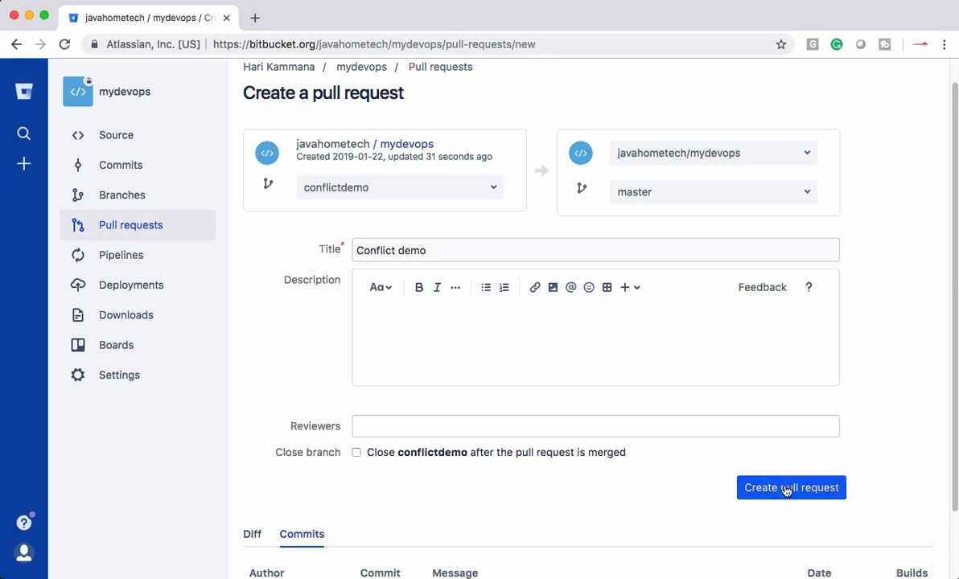
pyautogui.click(791, 488)
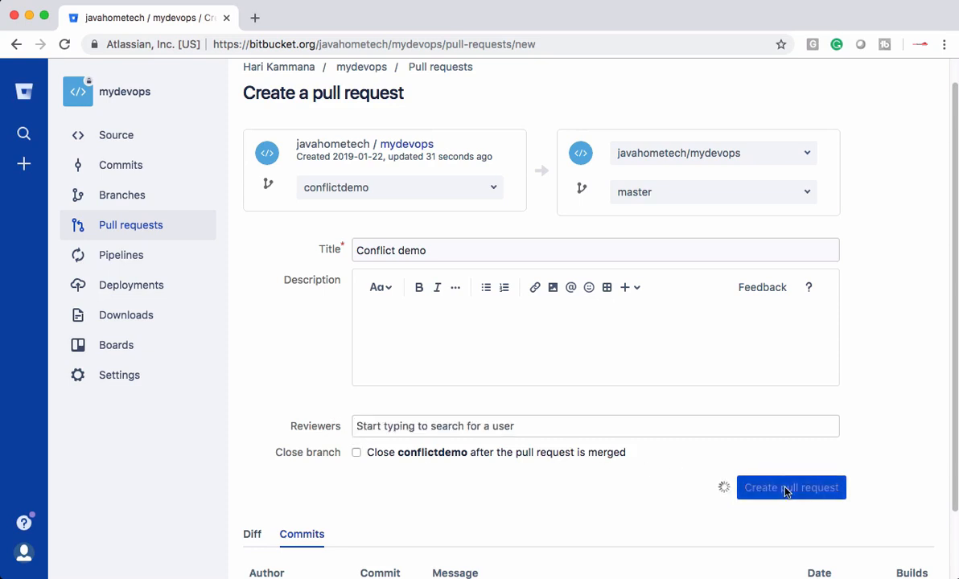
# - Scroll pull request #4 down to the welcome.txt diff flagged as CONFLICT
pyautogui.click(791, 487)
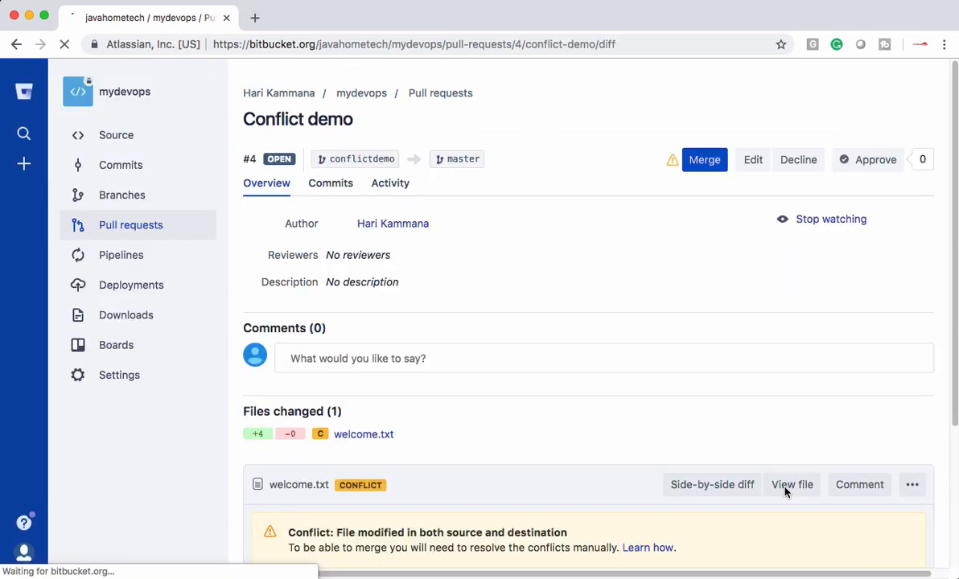
pyautogui.moveTo(571, 471)
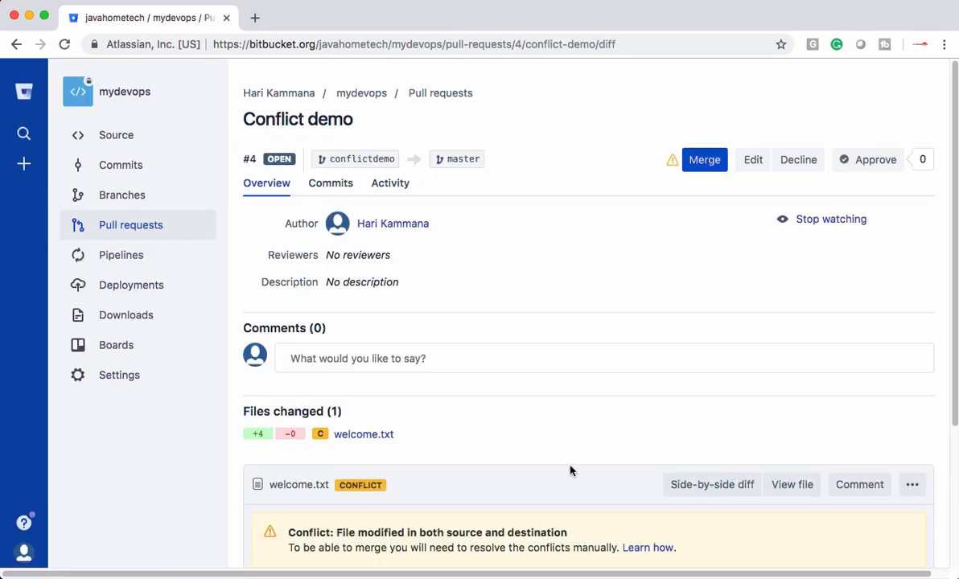
pyautogui.scroll(-3)
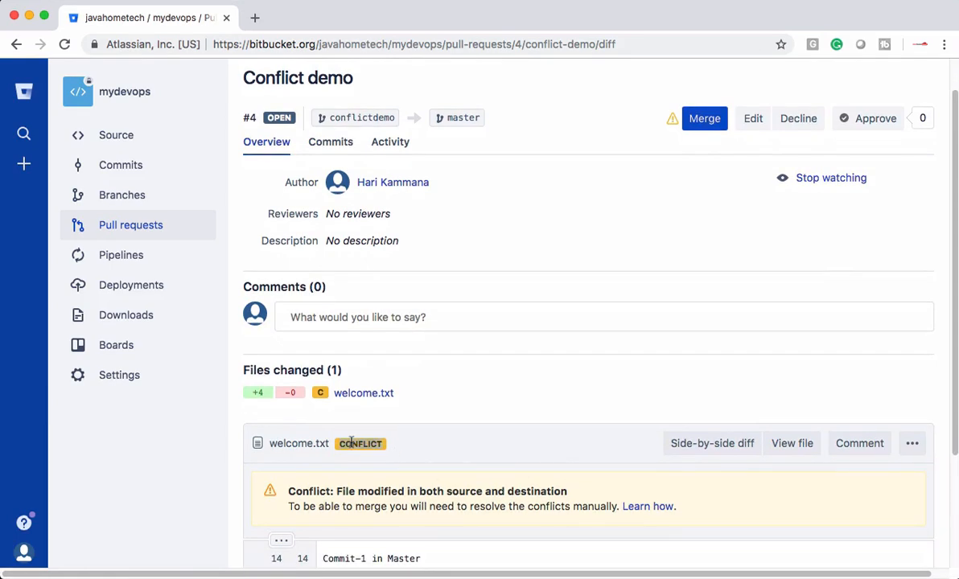
pyautogui.scroll(-3)
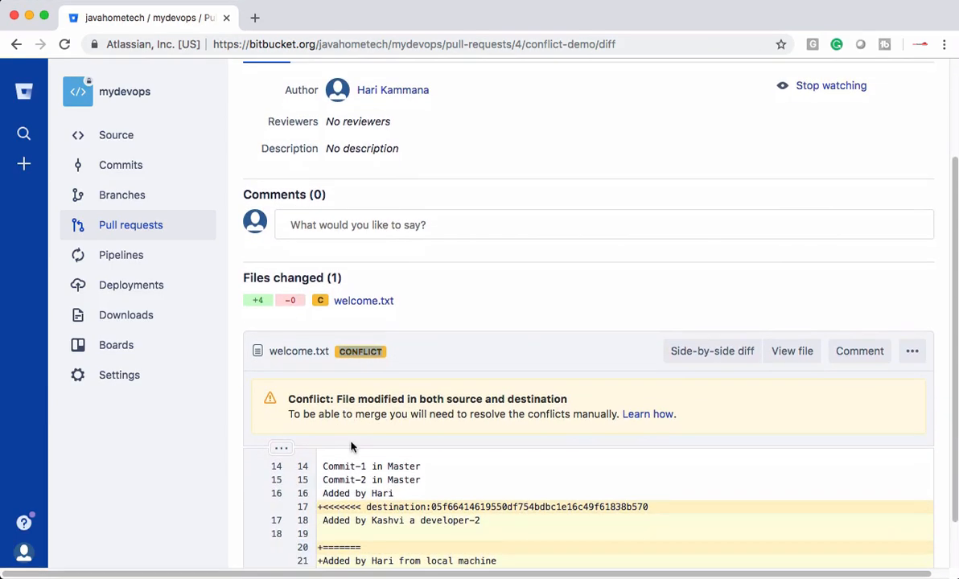
pyautogui.scroll(-3)
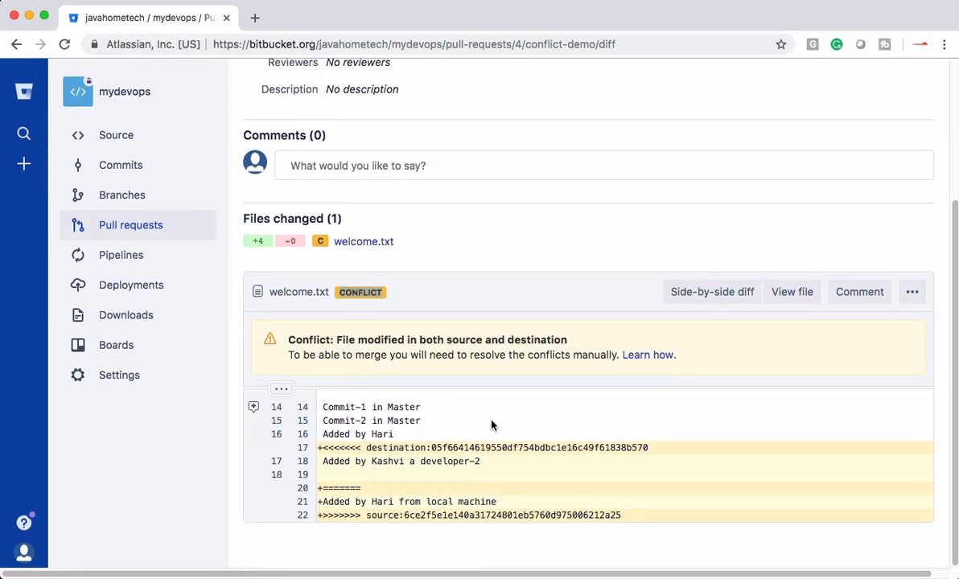
pyautogui.moveTo(501, 508)
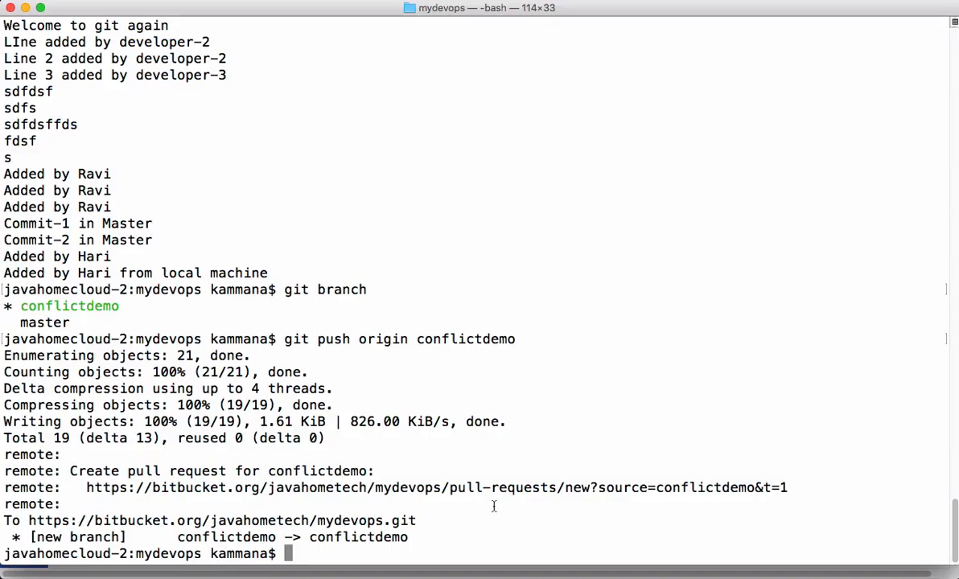
# - List local branches with git branch to confirm conflictdemo is current
pyautogui.write('git')
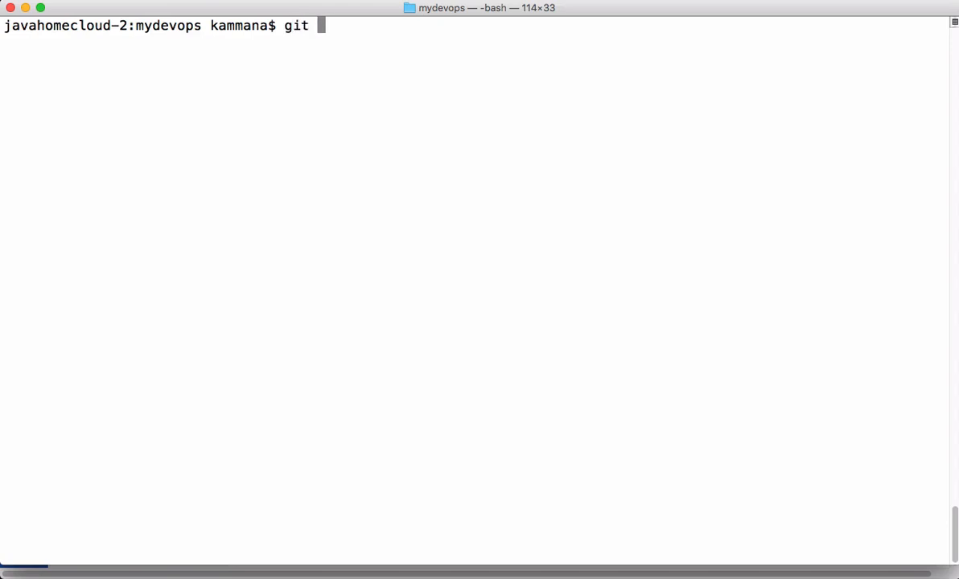
pyautogui.write('branch')
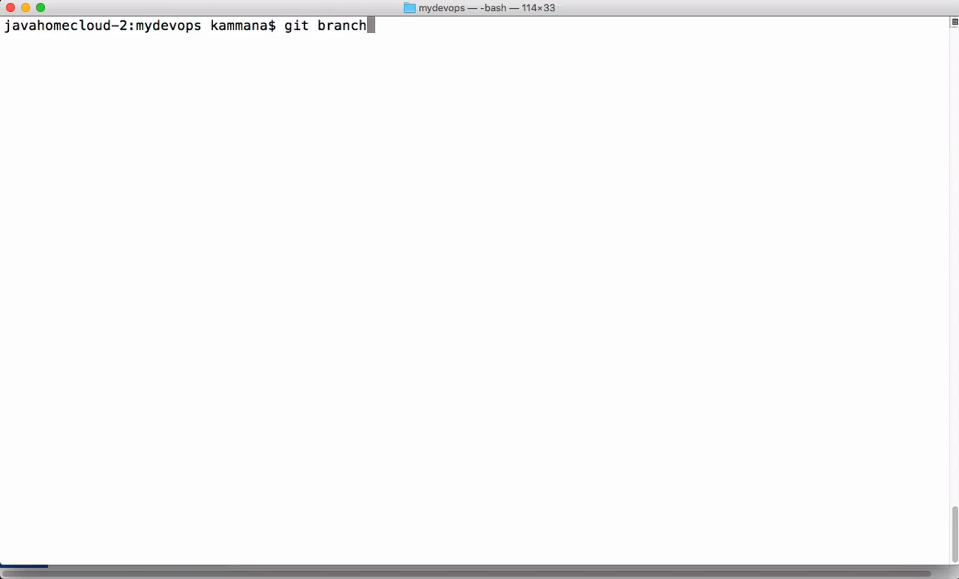
pyautogui.press('Return')
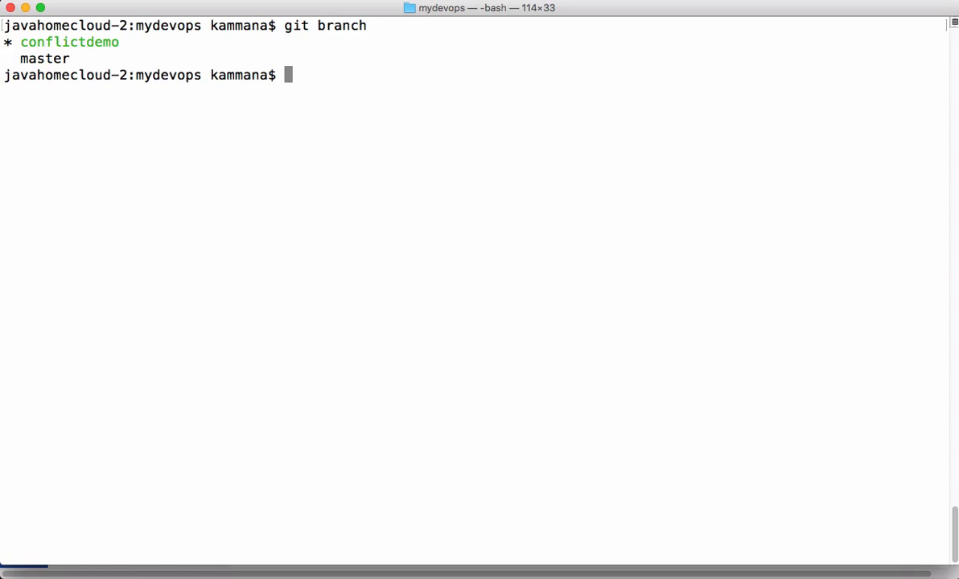
# - Enter git pull origin master at the prompt to bring master into conflictdemo
pyautogui.write('gi')
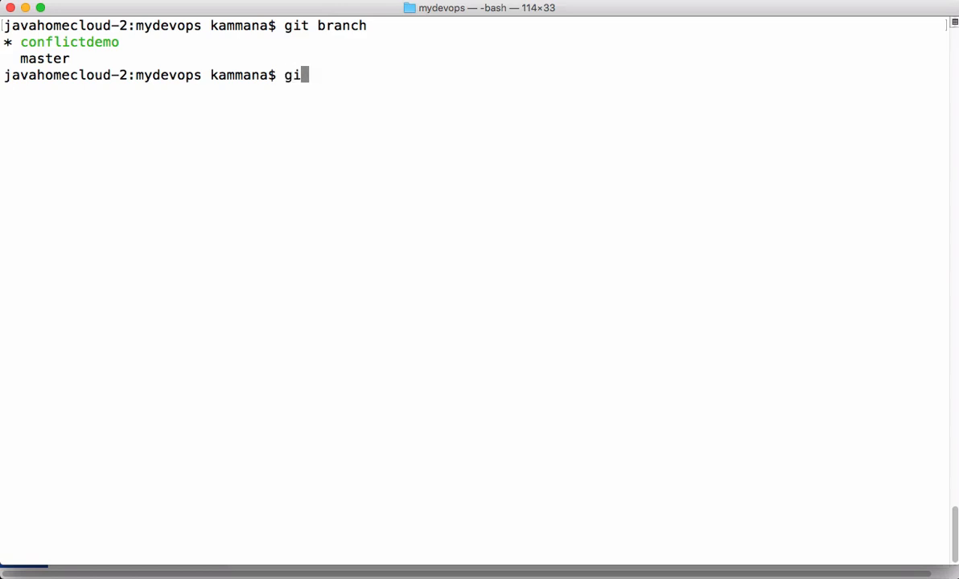
pyautogui.write('t pull')
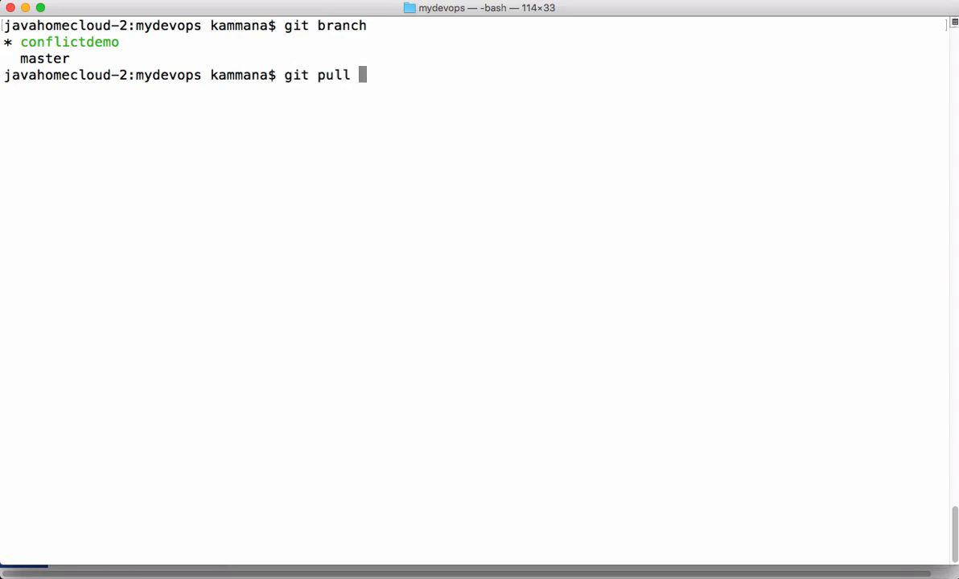
pyautogui.write('origin')
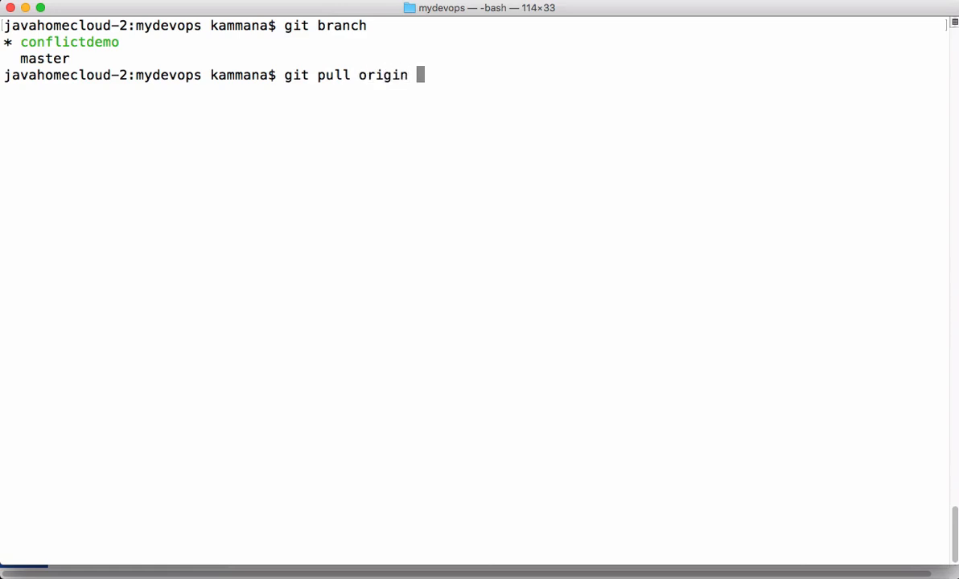
pyautogui.write('mas')
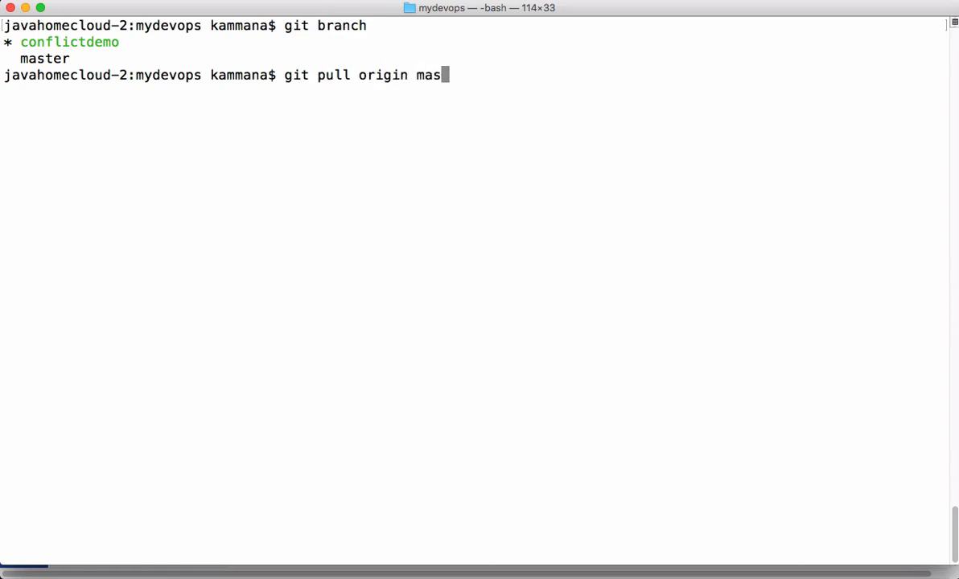
pyautogui.write('ter')
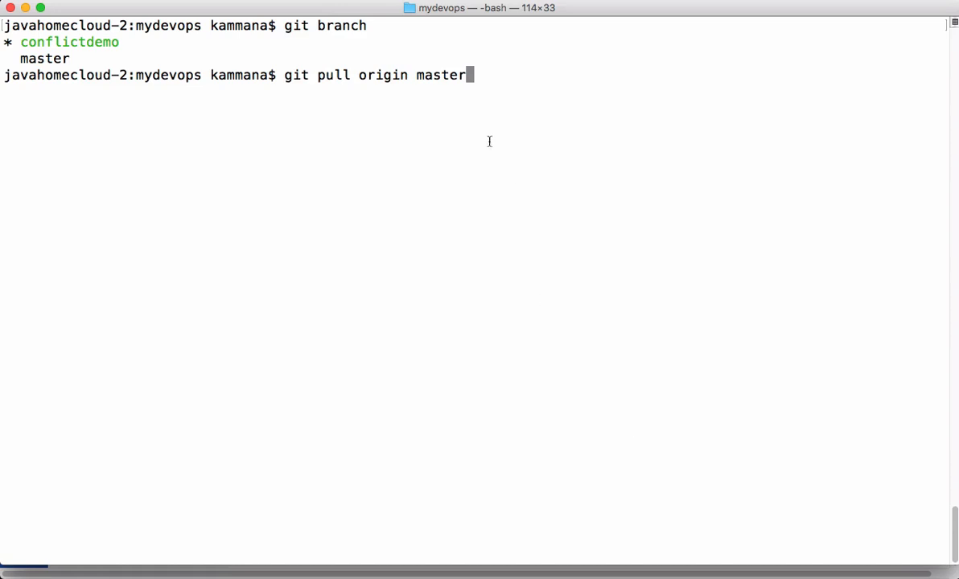
pyautogui.doubleClick(441, 75)
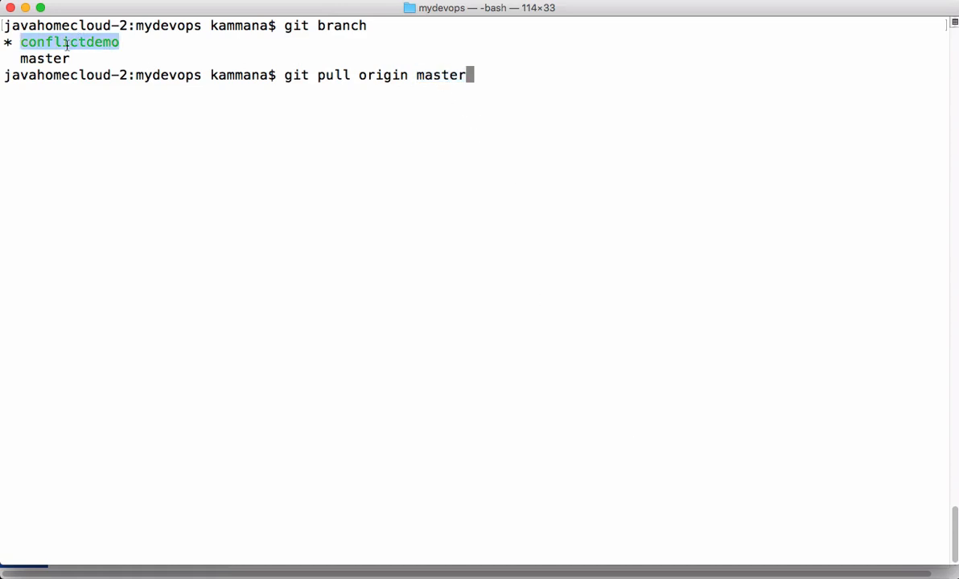
pyautogui.moveTo(74, 66)
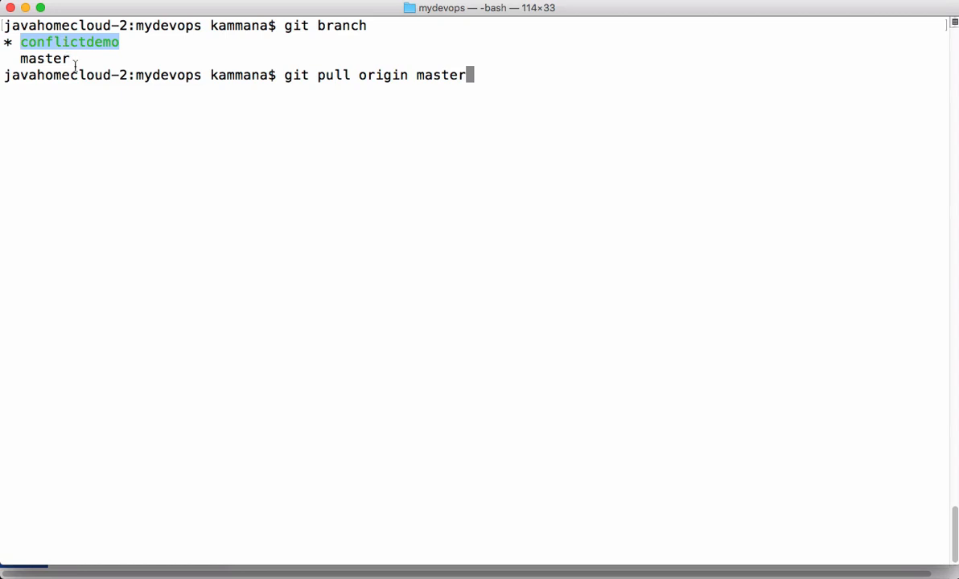
# - Run the pull, see the merge conflict reported in welcome.txt, and prepare to open it in vi
pyautogui.press('Return')
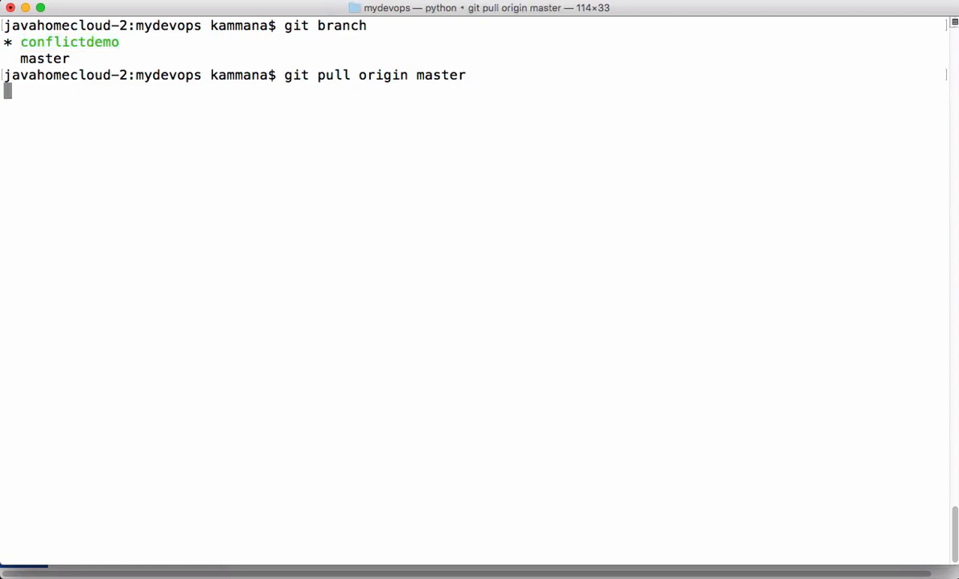
pyautogui.press('Return')
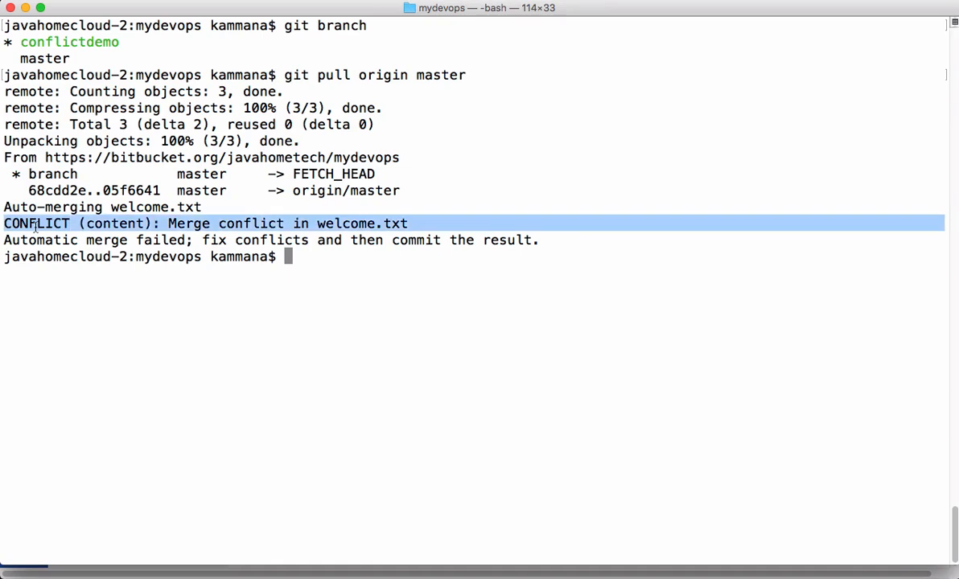
pyautogui.doubleClick(362, 223)
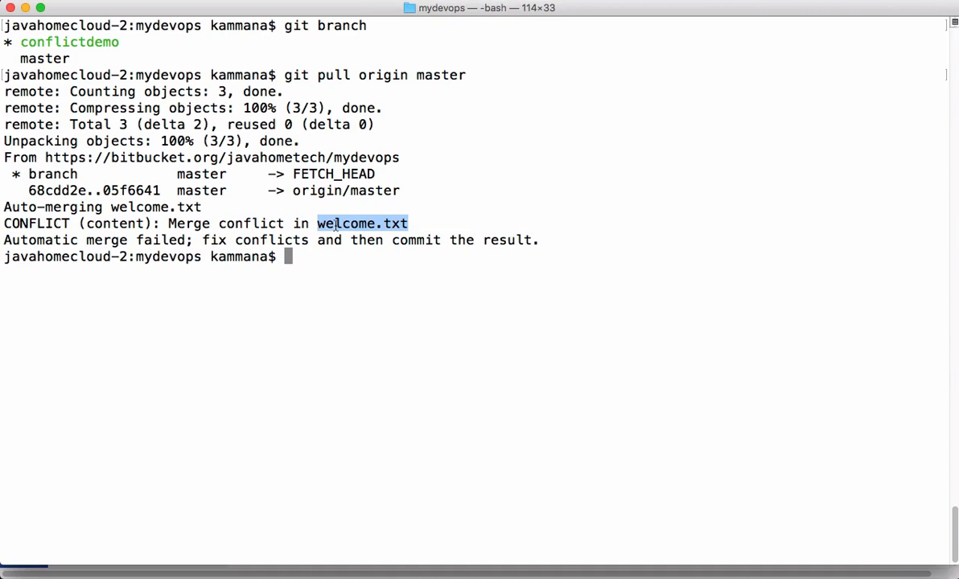
pyautogui.write('vi')
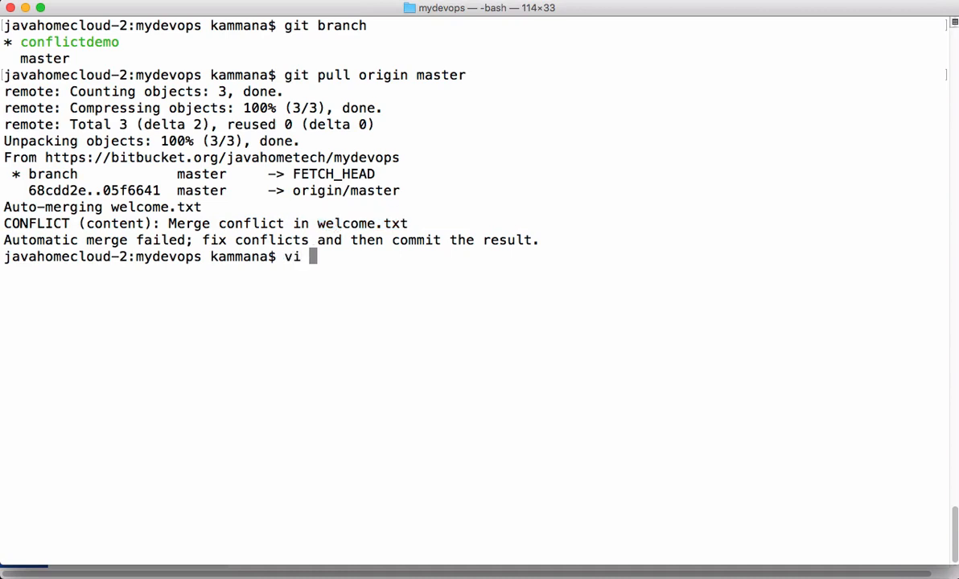
pyautogui.write('welcome.txt')
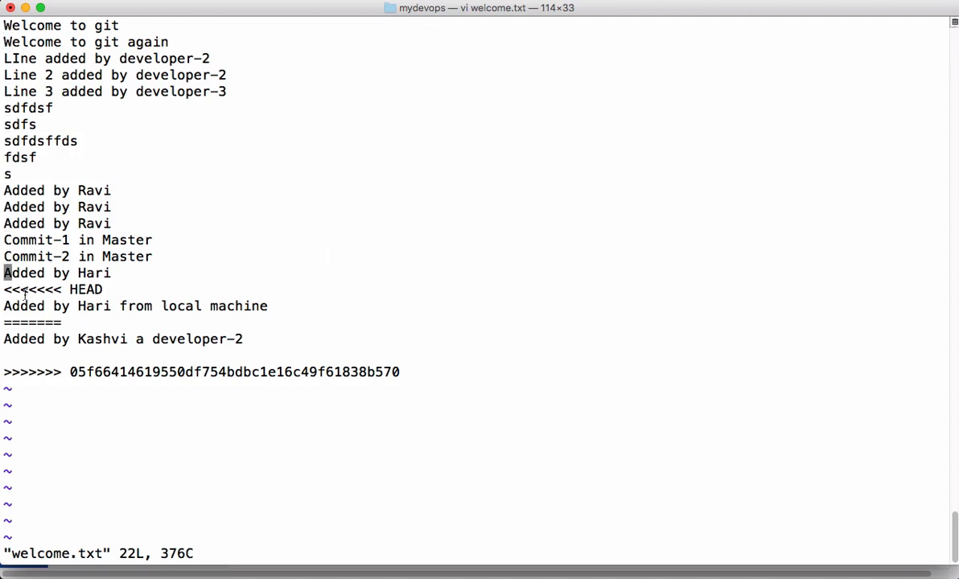
# - Remove the <<<<<<<, ======= and >>>>>>> markers in welcome.txt, keep both lines, and save with :wq
pyautogui.moveTo(4, 289); pyautogui.dragTo(72, 306)
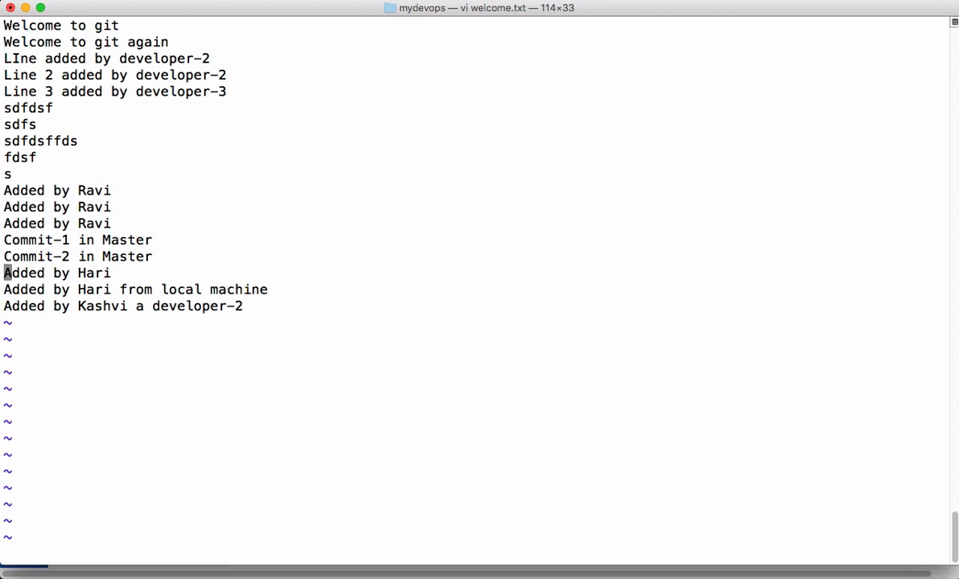
pyautogui.press('j')
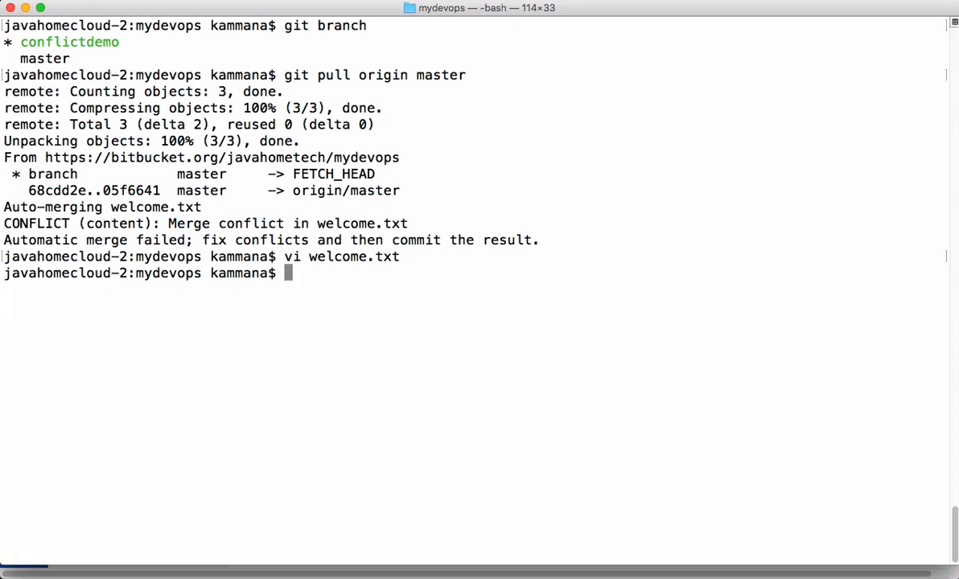
# - Stage welcome.txt and commit it with the message 'resolved conflicts'
pyautogui.write('g')
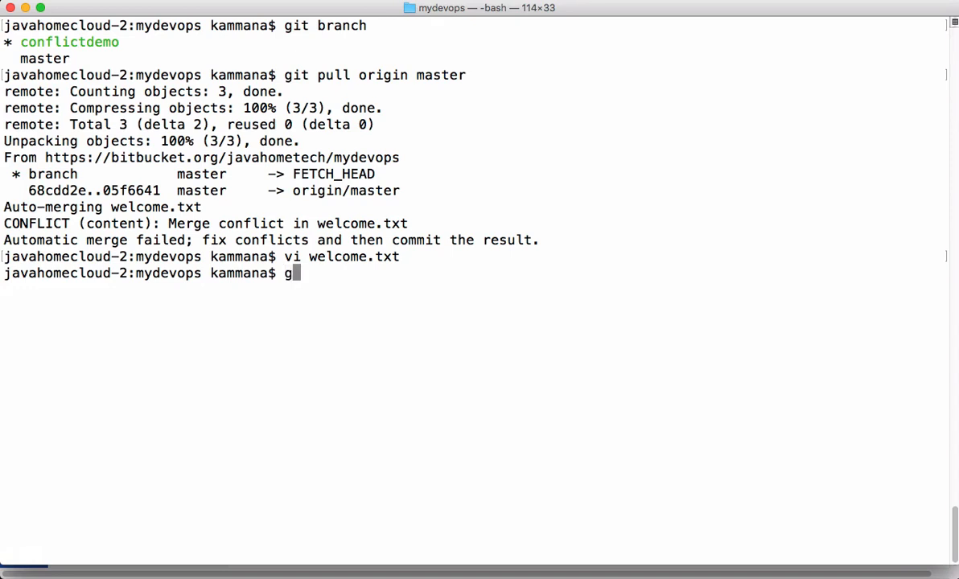
pyautogui.write('it add')
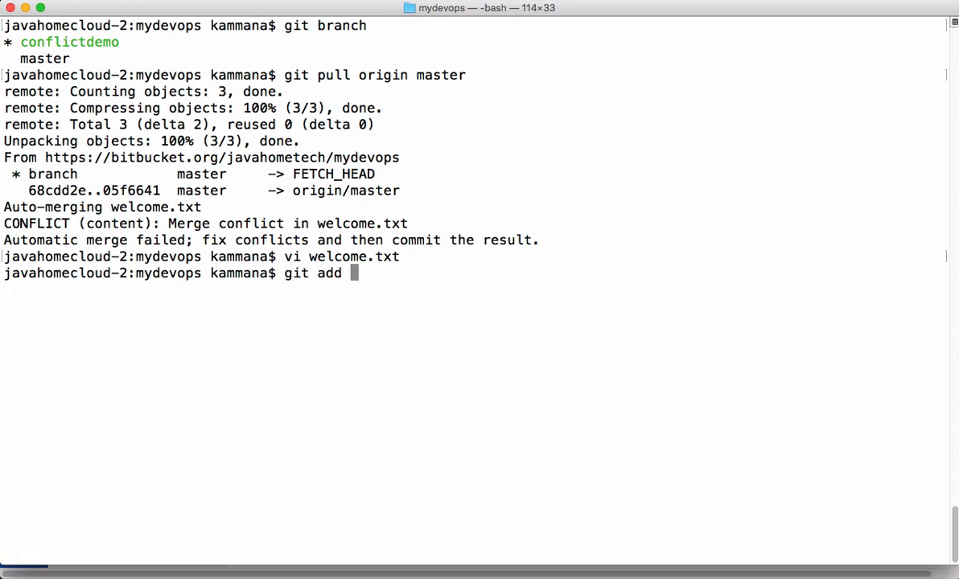
pyautogui.press('Return')
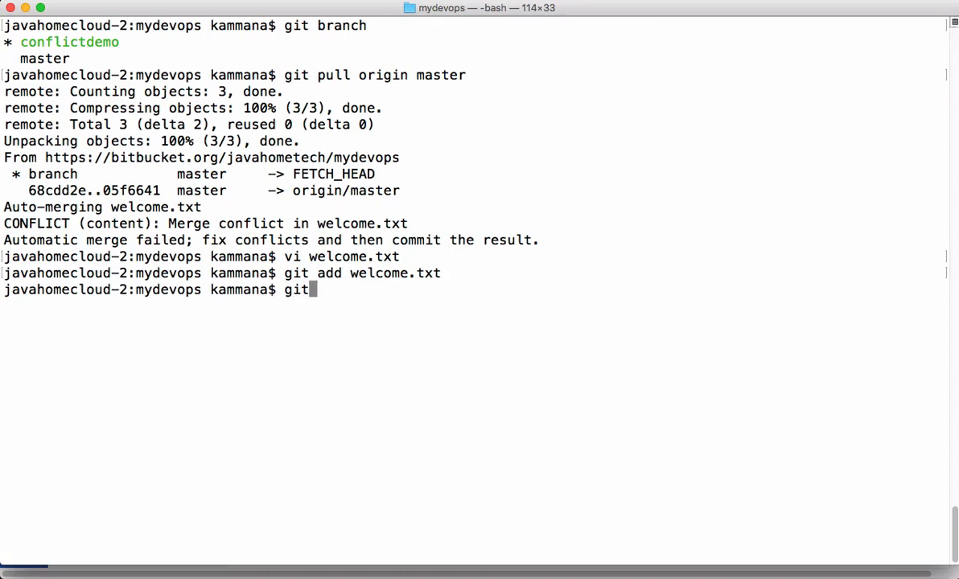
pyautogui.write('commit')
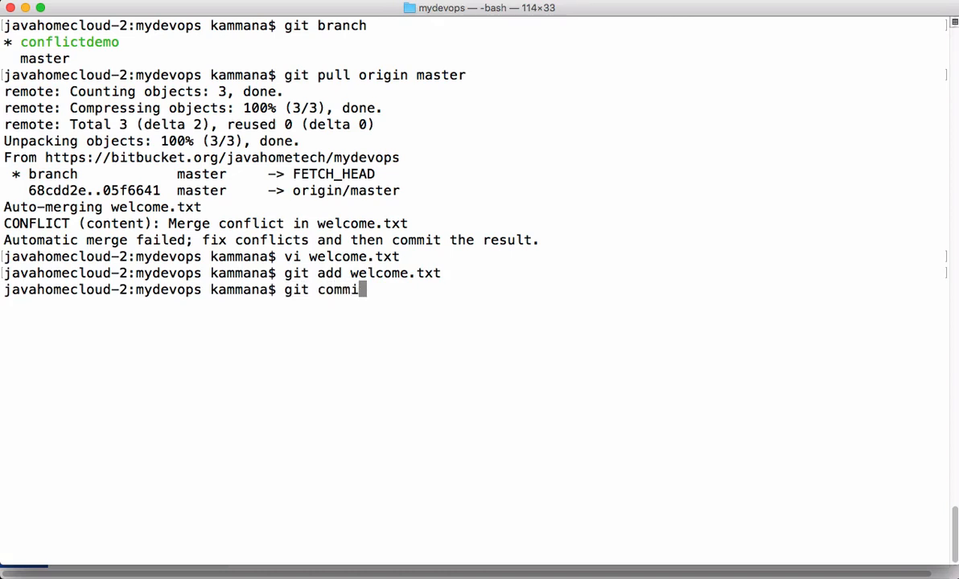
pyautogui.write("t -m 'resolved co")
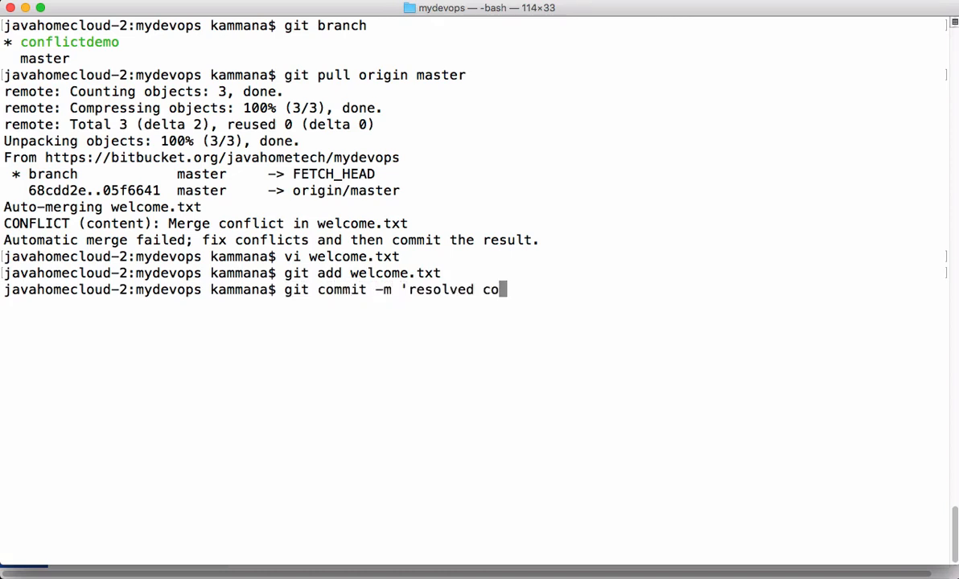
pyautogui.press('Return')
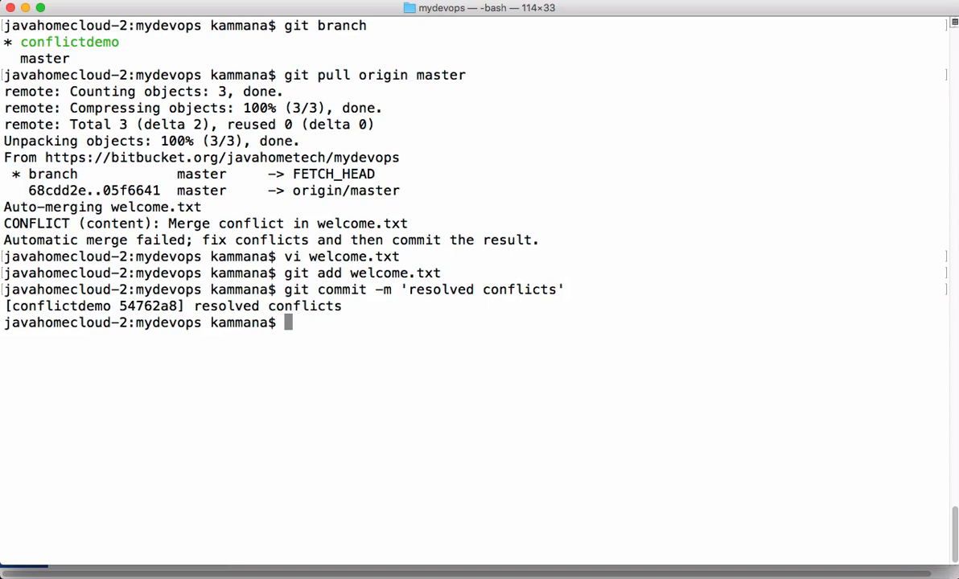
# - Push the conflictdemo branch to origin
pyautogui.write('git pus')
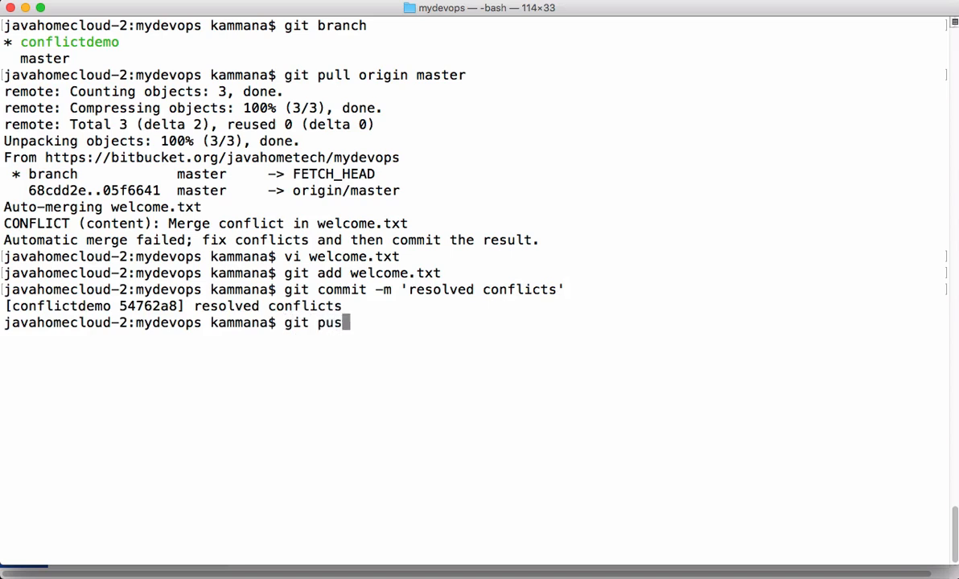
pyautogui.write('h origin conflictdemo')
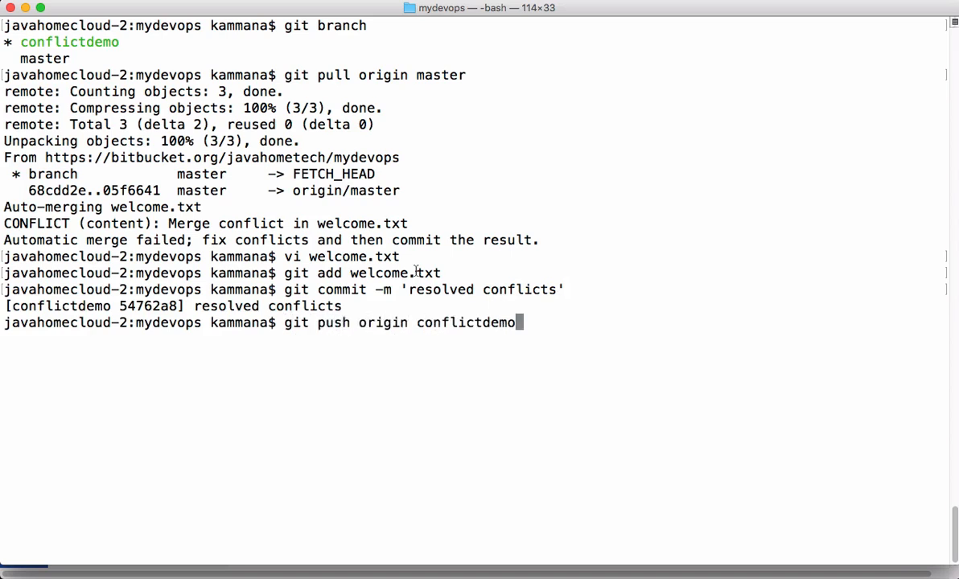
pyautogui.press('Return')
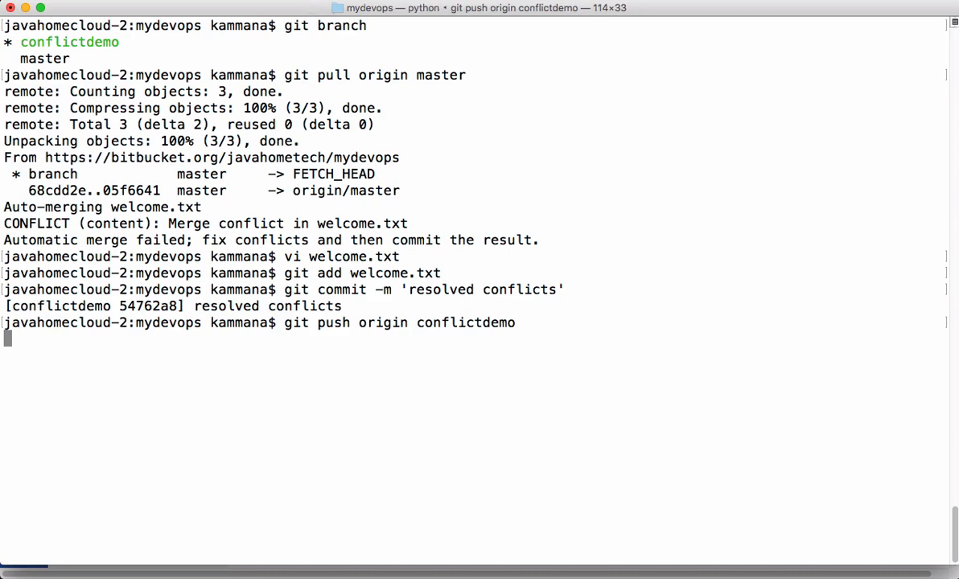
pyautogui.press('Return')
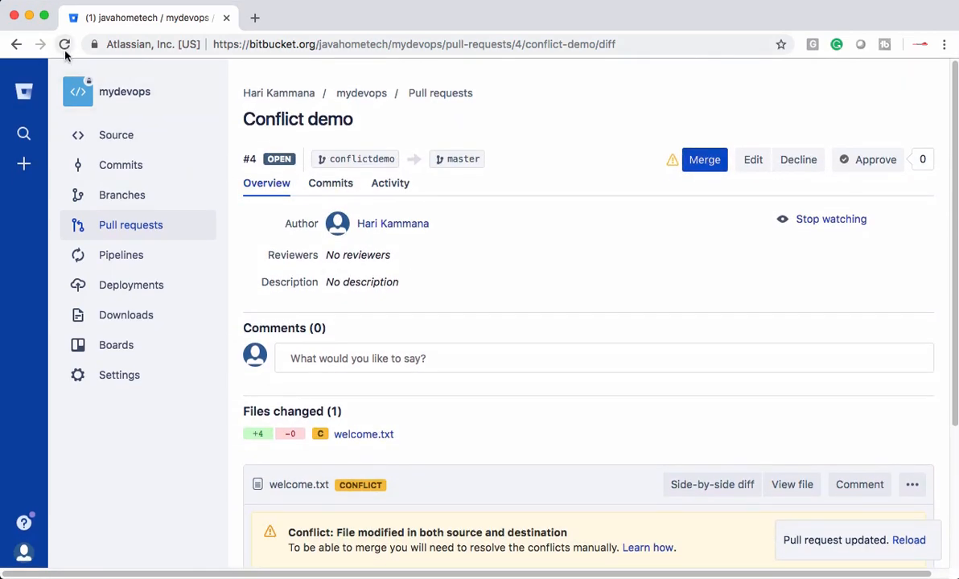
# - Reload pull request #4 so welcome.txt shows as modified, then begin its merge
pyautogui.click(64, 44)
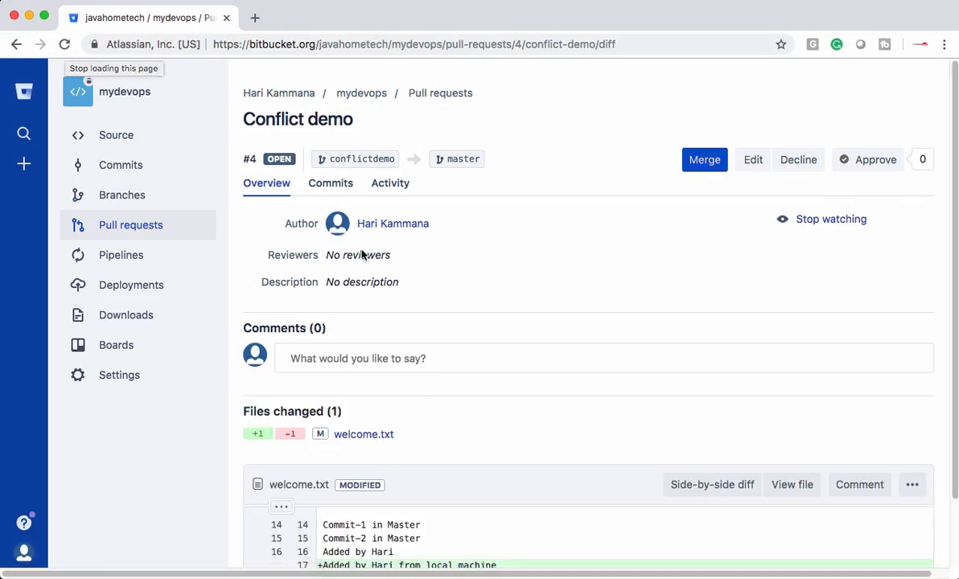
pyautogui.moveTo(583, 275)
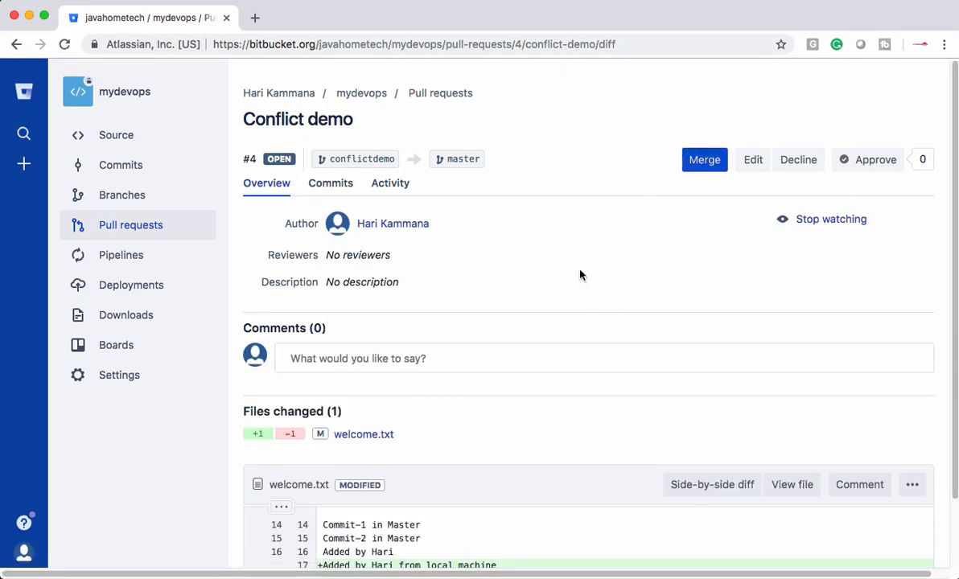
pyautogui.moveTo(446, 417)
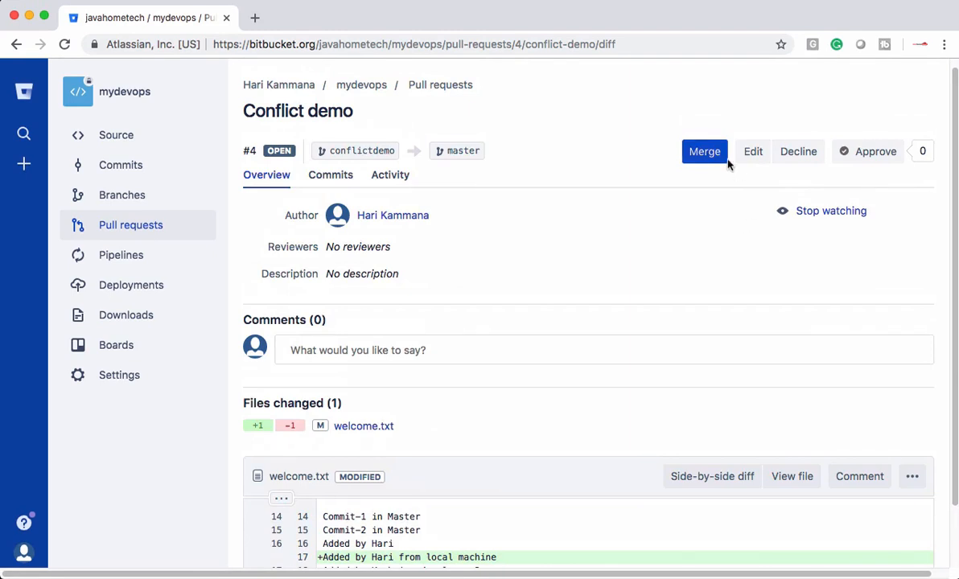
pyautogui.click(704, 152)
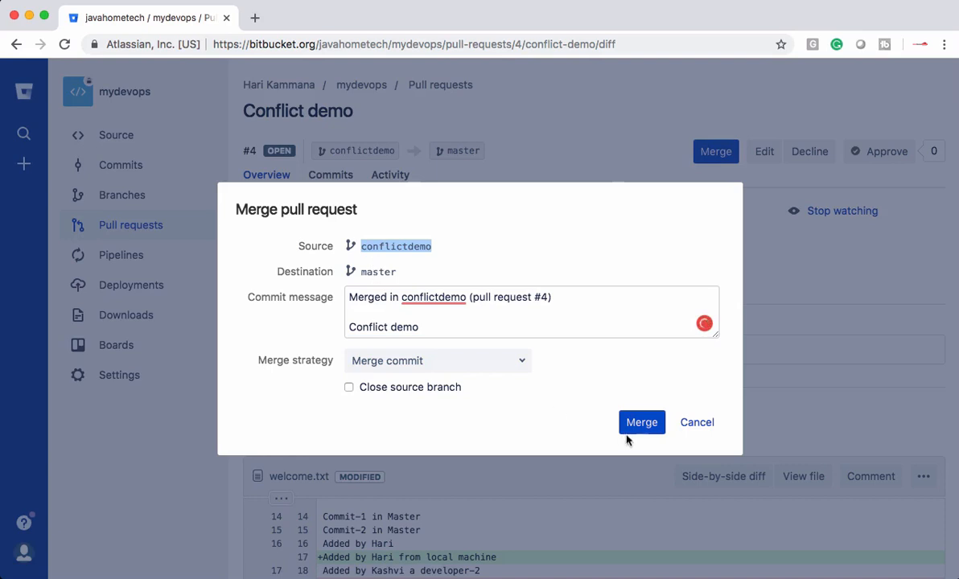
# - Merge pull request #4 into master with Close source branch enabled for conflictdemo
pyautogui.click(349, 387)
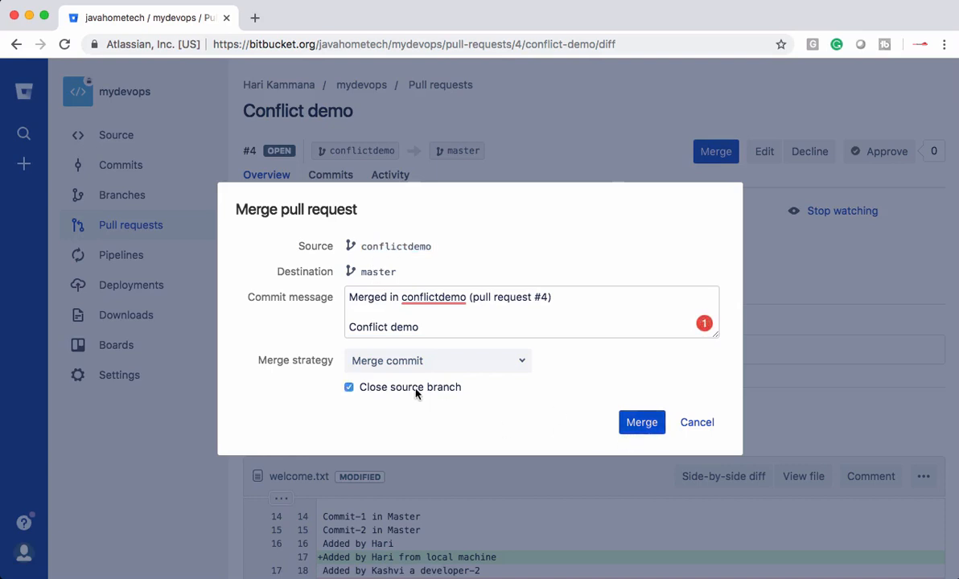
pyautogui.moveTo(548, 416)
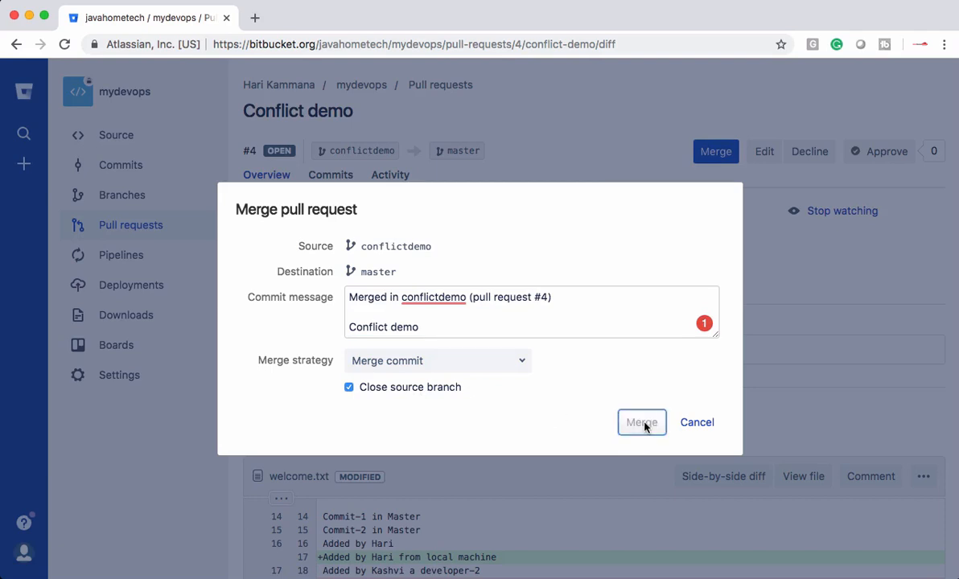
pyautogui.click(641, 422)
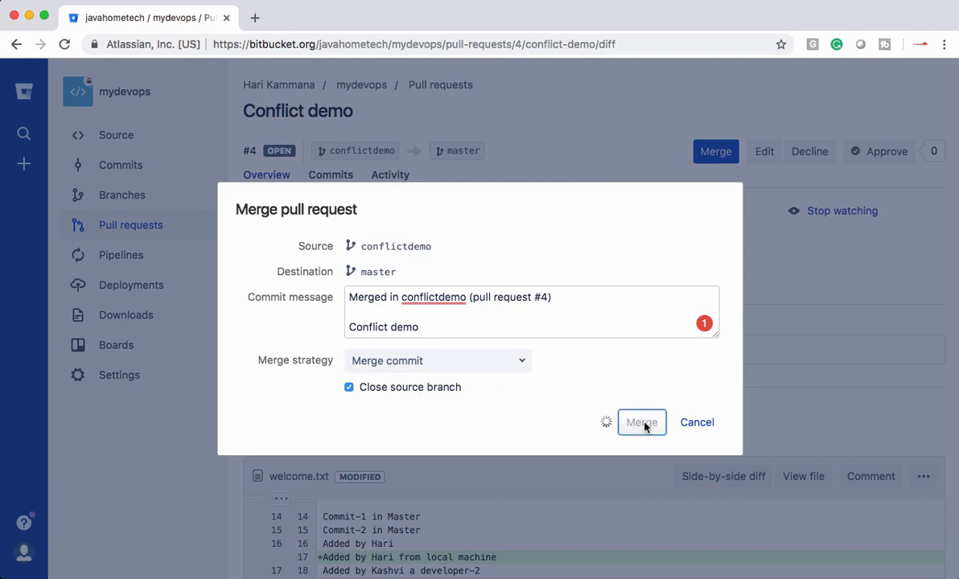
pyautogui.click(642, 422)
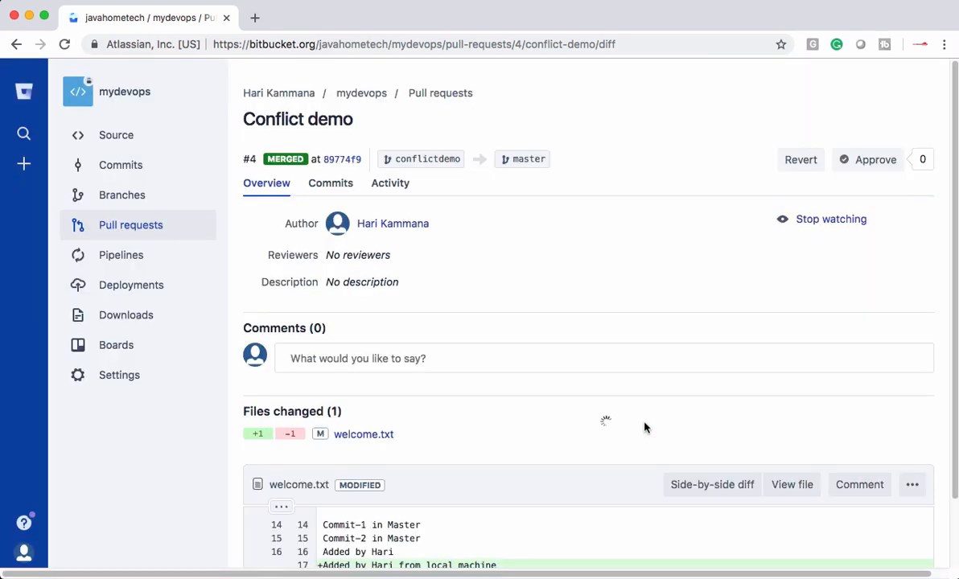